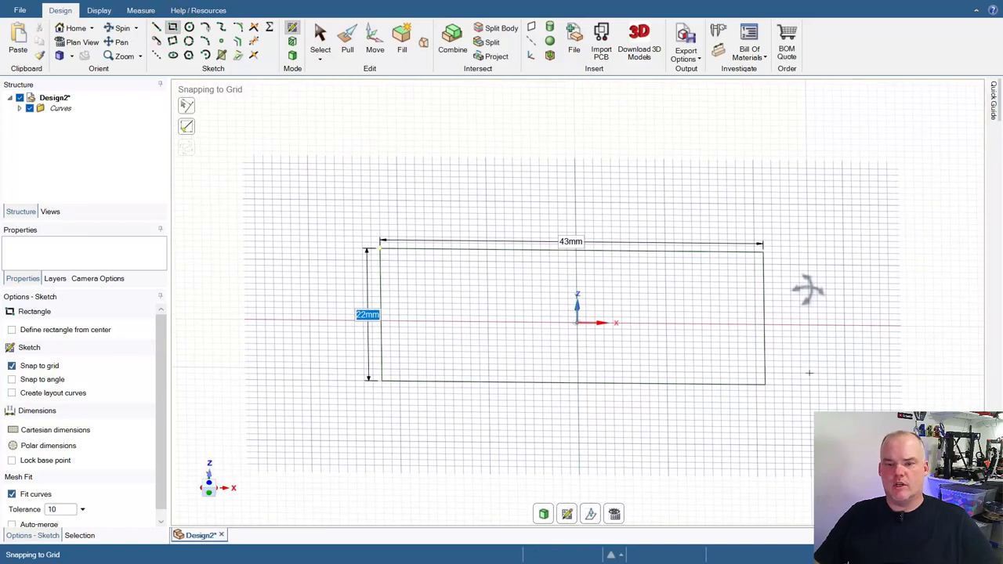
mouse_move(721, 458)
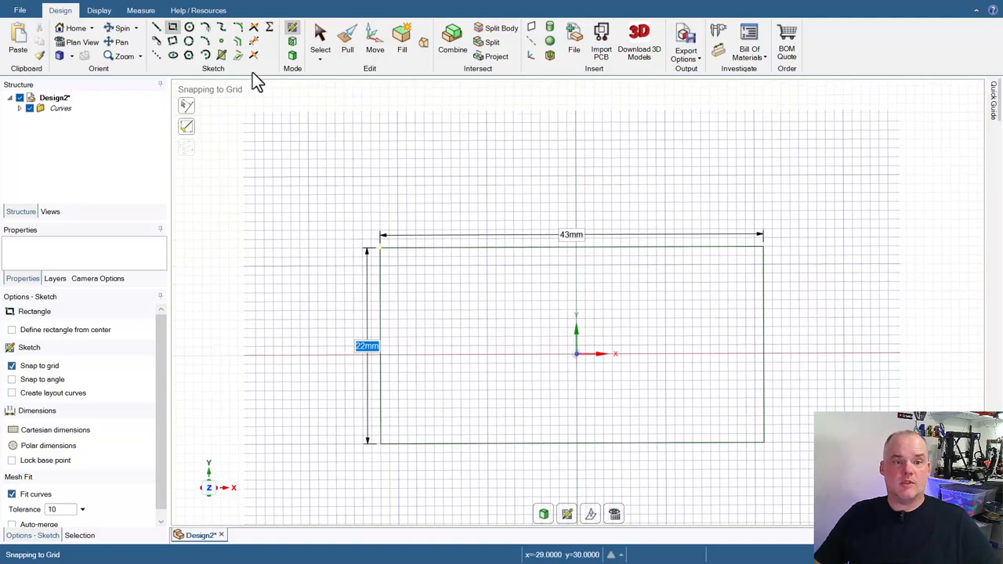
Step: Start sketching a hexagon in the rectangle's upper-left area with the Polygon tool
left_click(189, 55)
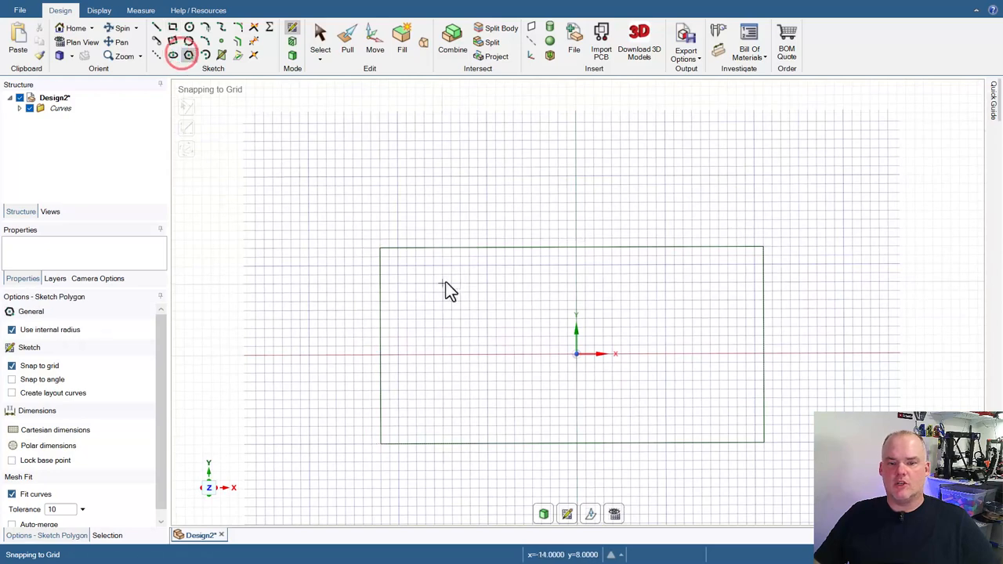
left_click(348, 35)
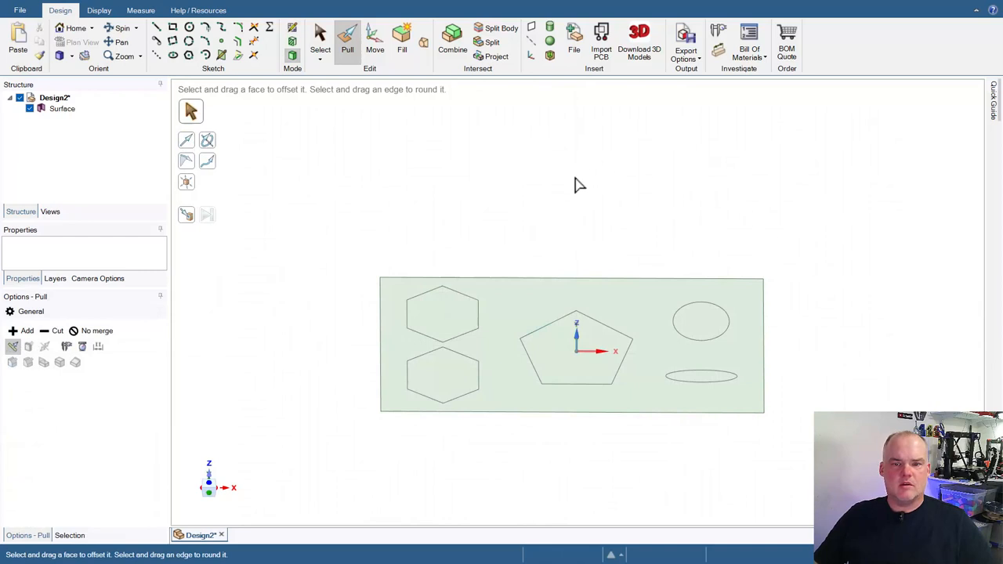
mouse_move(557, 241)
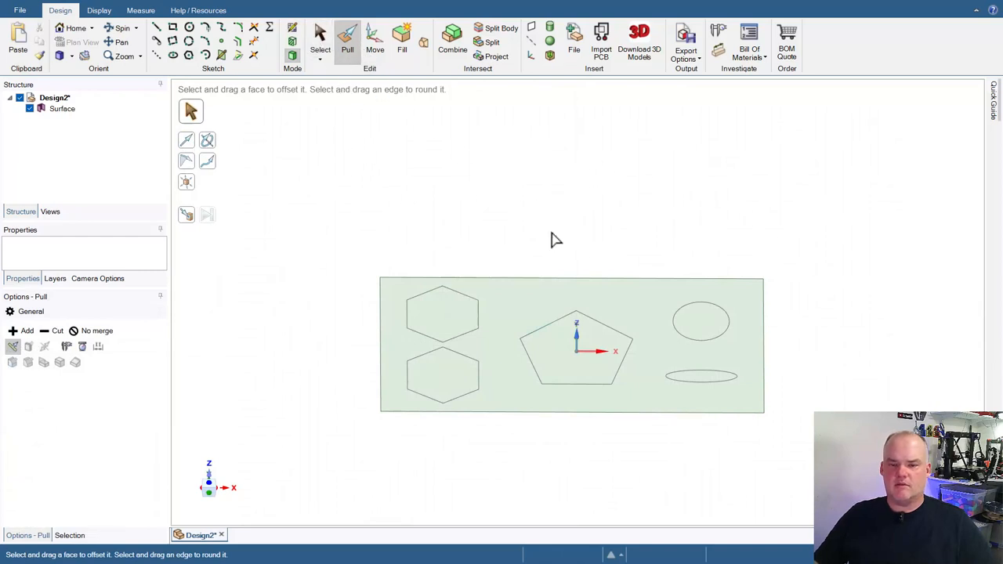
Step: Pull the circle up into a cylinder and raise the lower round sketch into a boss
left_click(645, 304)
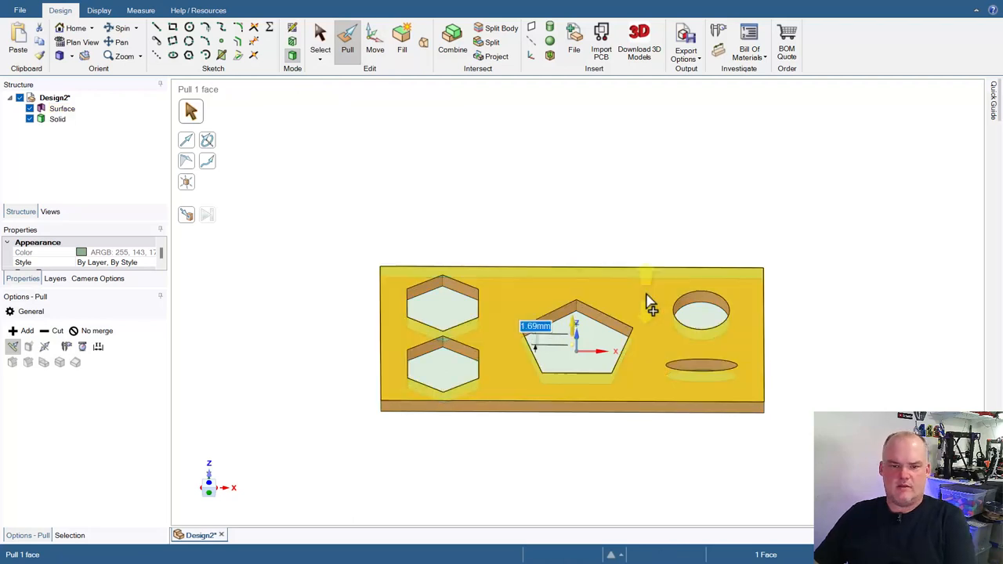
left_click(442, 306)
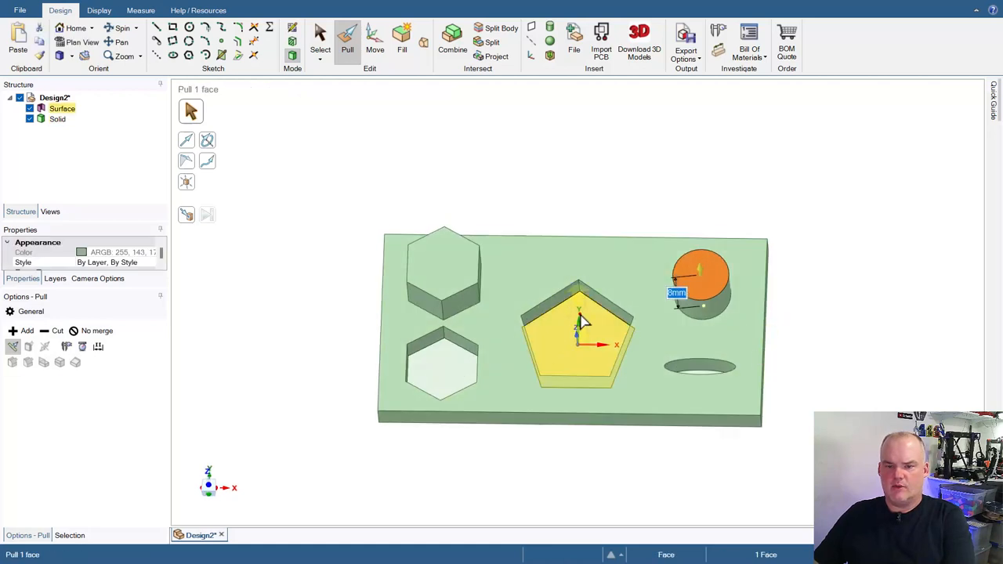
left_click(581, 337)
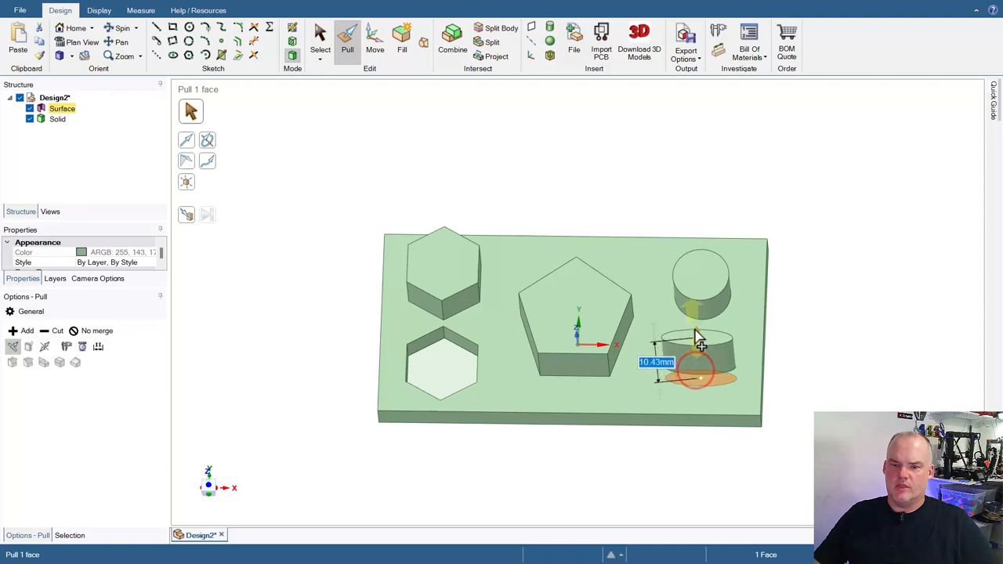
left_click(447, 369)
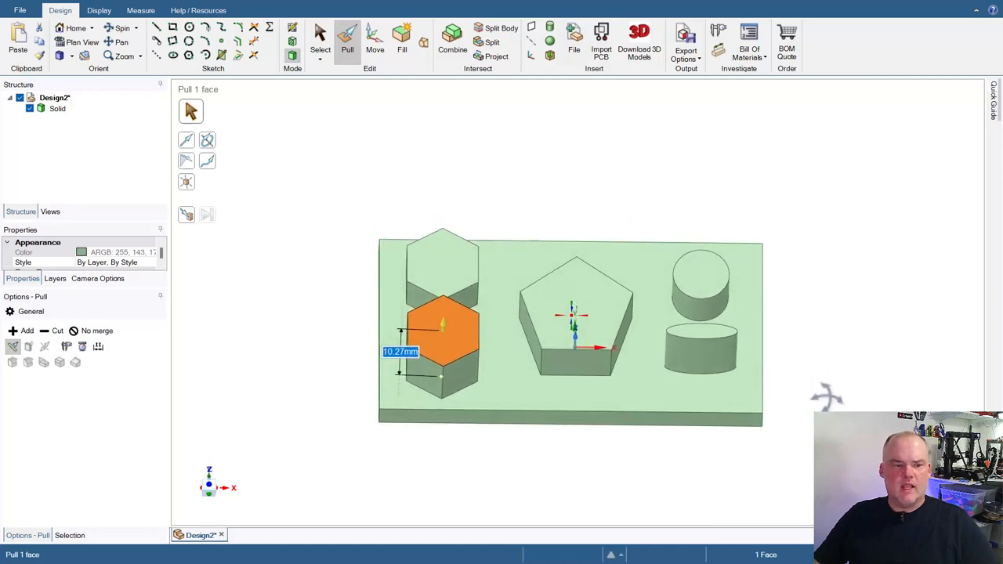
mouse_move(337, 311)
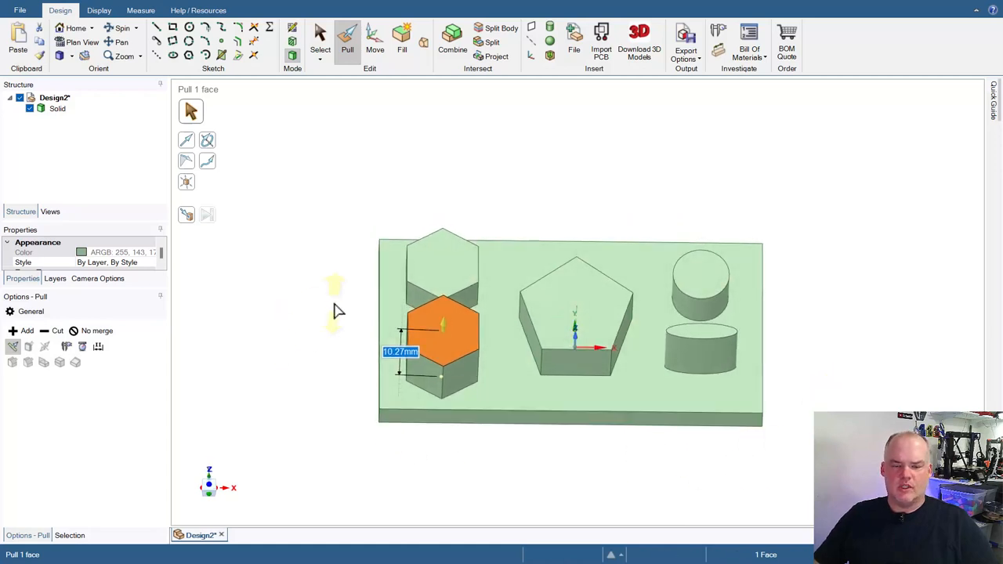
mouse_move(847, 325)
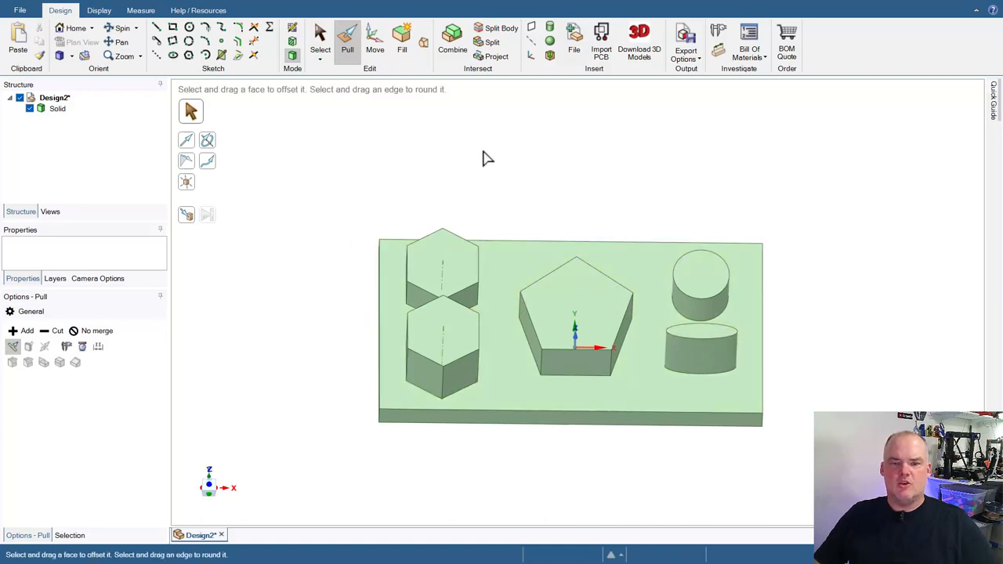
Step: Round the upper cylinder's top edge until it forms a full hemispherical dome
left_click(699, 273)
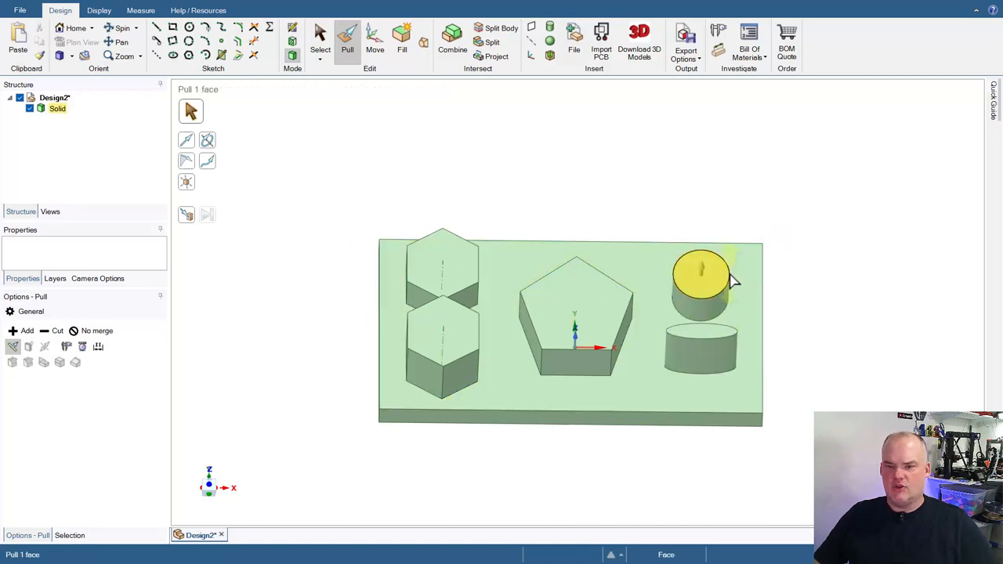
left_click(702, 269)
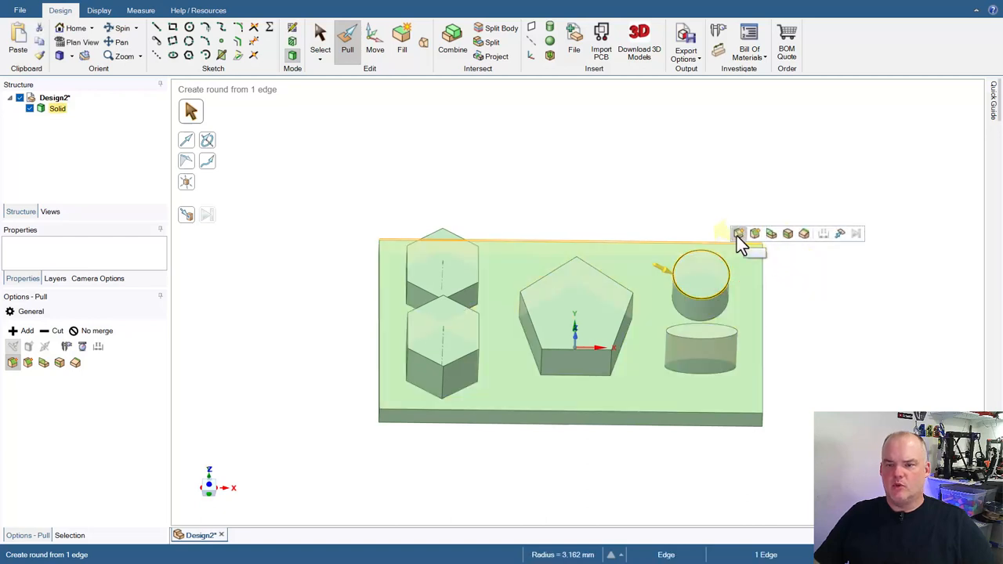
mouse_move(802, 234)
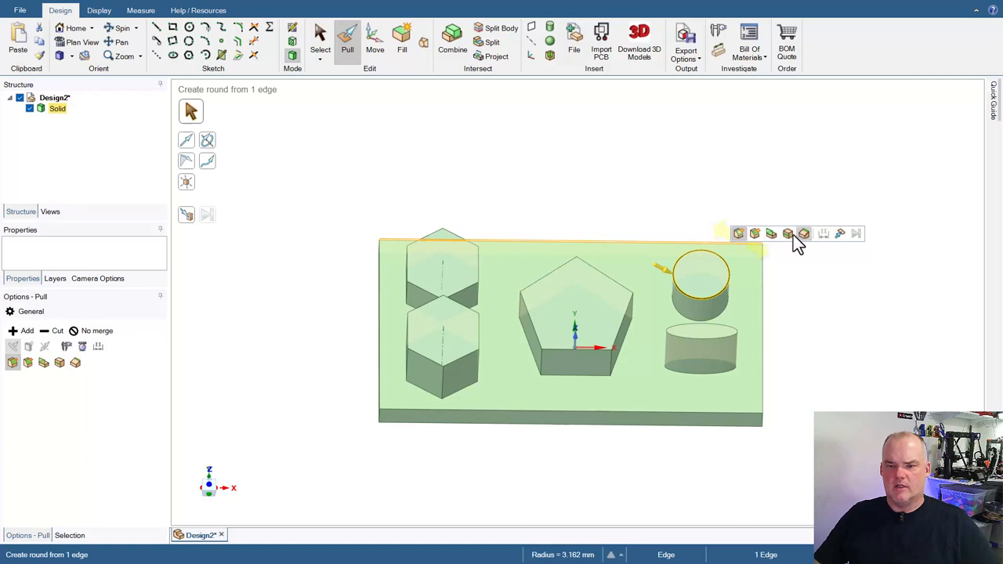
mouse_move(740, 235)
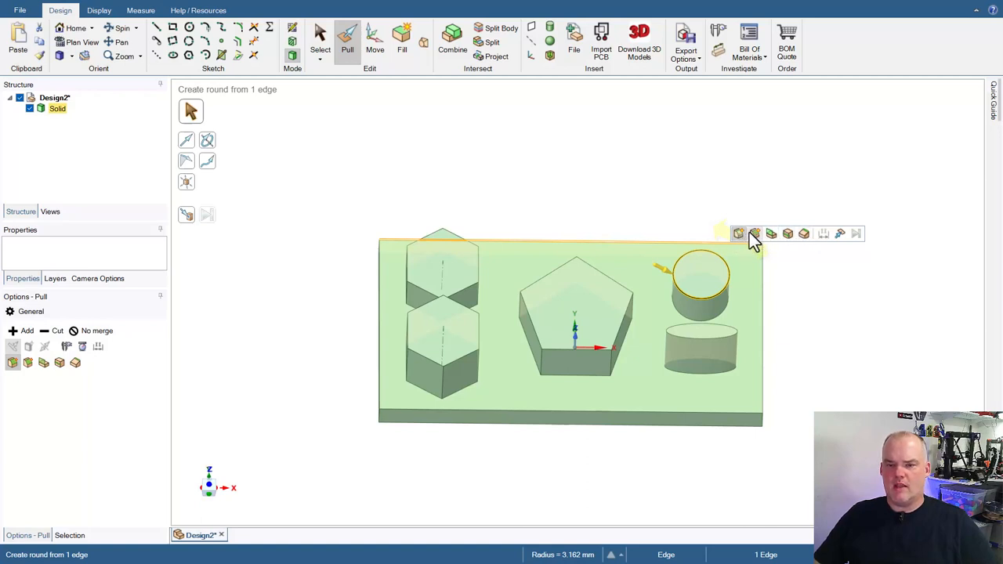
mouse_move(756, 235)
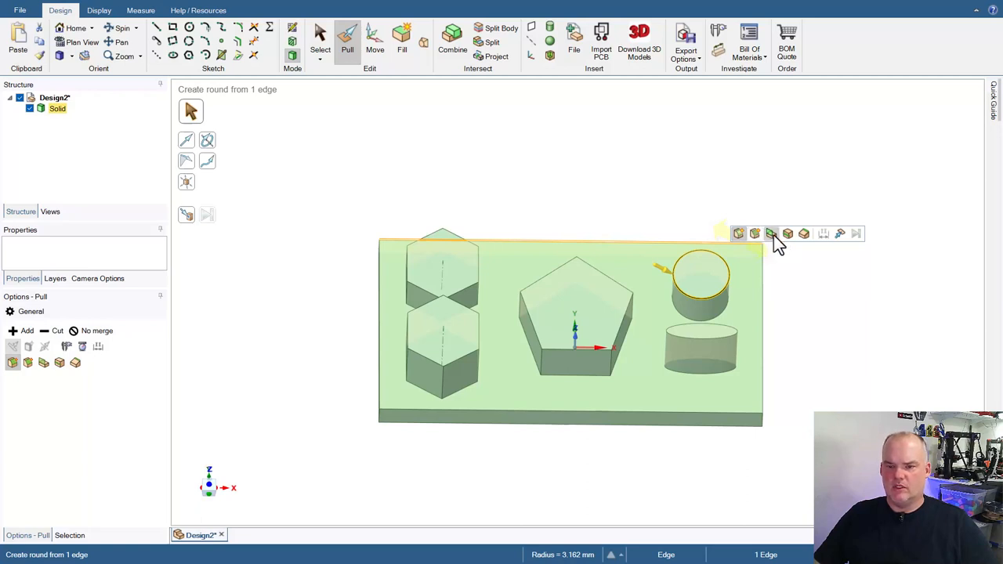
mouse_move(787, 239)
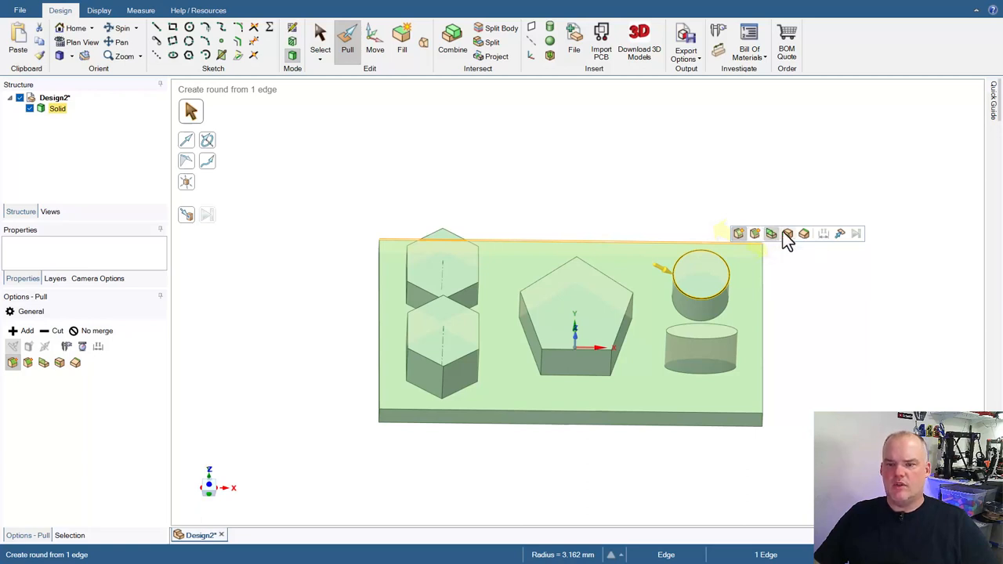
mouse_move(787, 233)
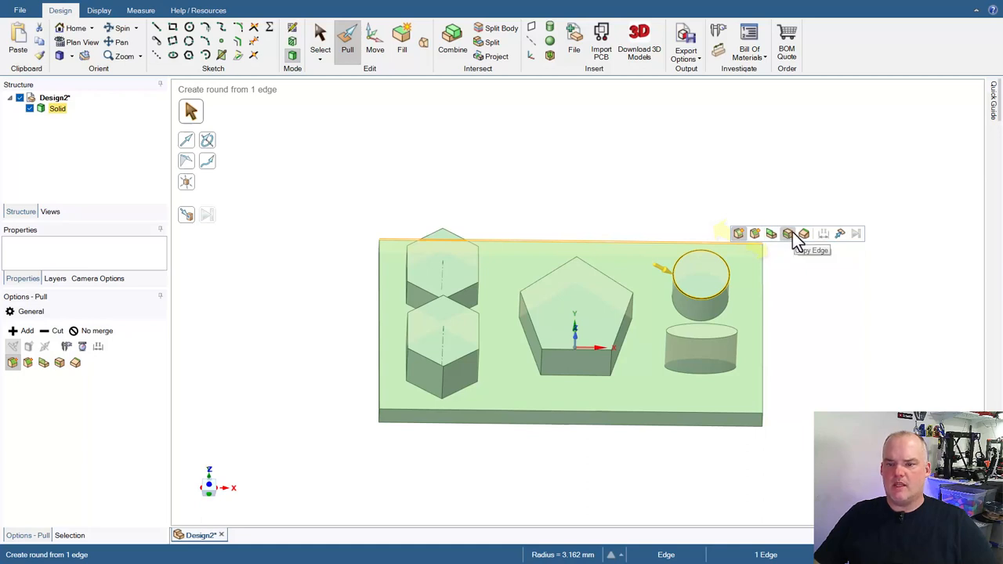
mouse_move(802, 238)
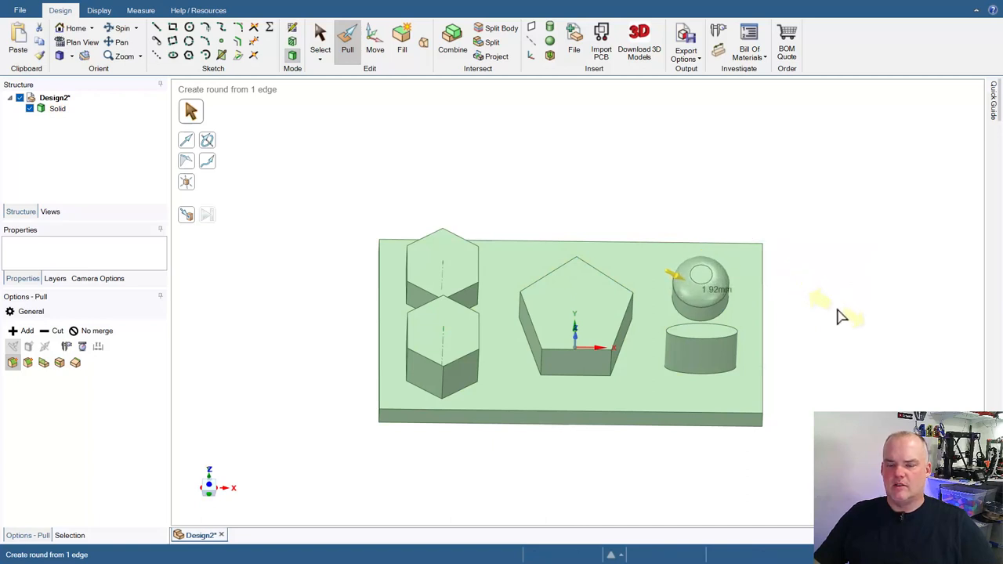
left_click(702, 274)
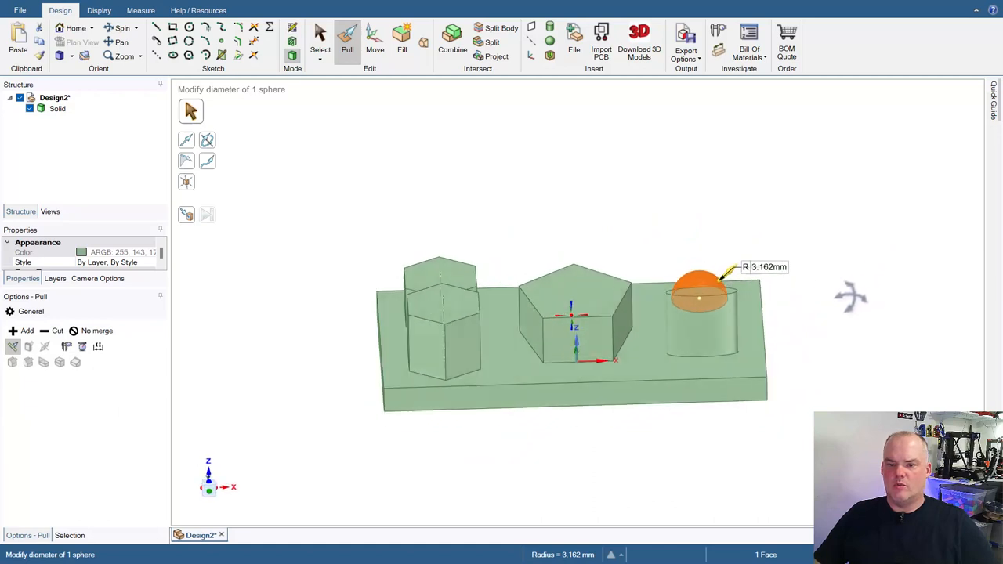
Step: Check the dome from the side and try rounding another cylinder edge
left_click_drag(573, 329, 577, 314)
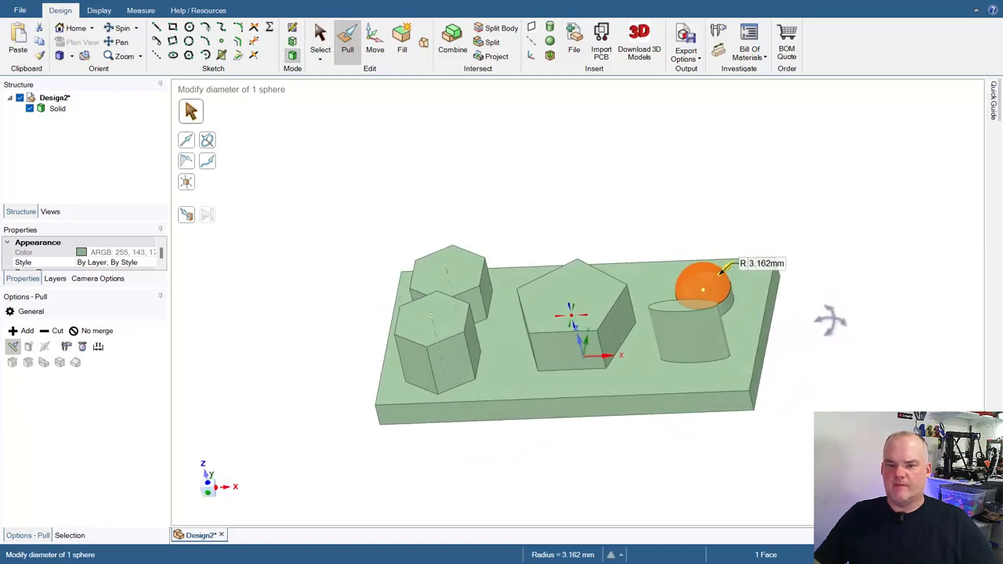
left_click(696, 323)
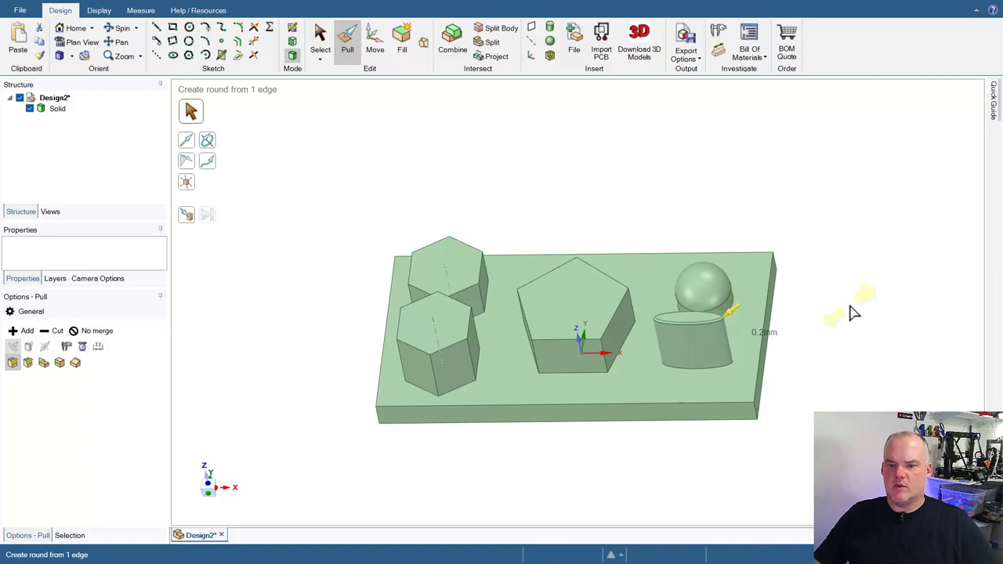
left_click(690, 317)
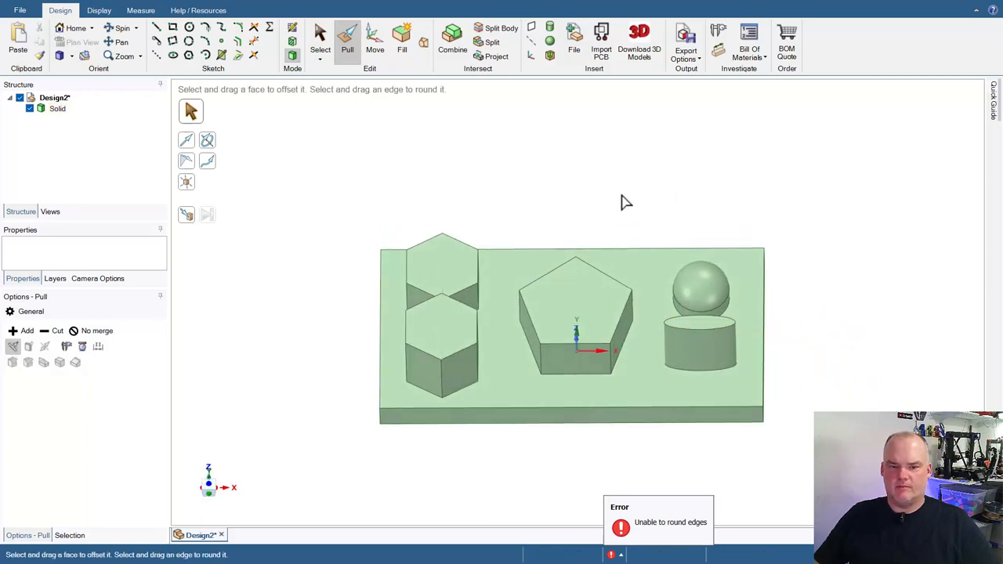
Step: Select the pentagon's five top edges as a loop and choose the Chamfer option
left_click(545, 264)
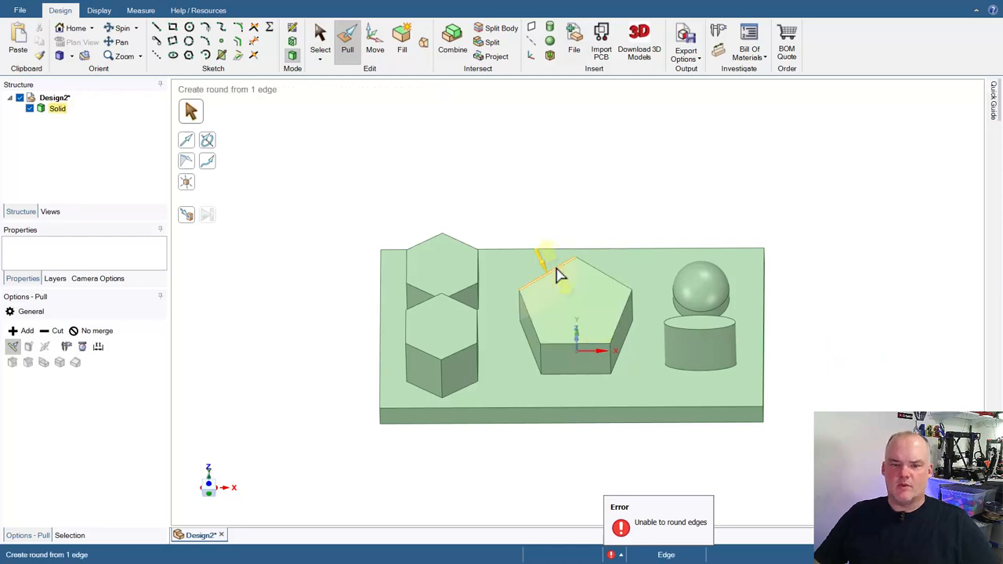
left_click(577, 357)
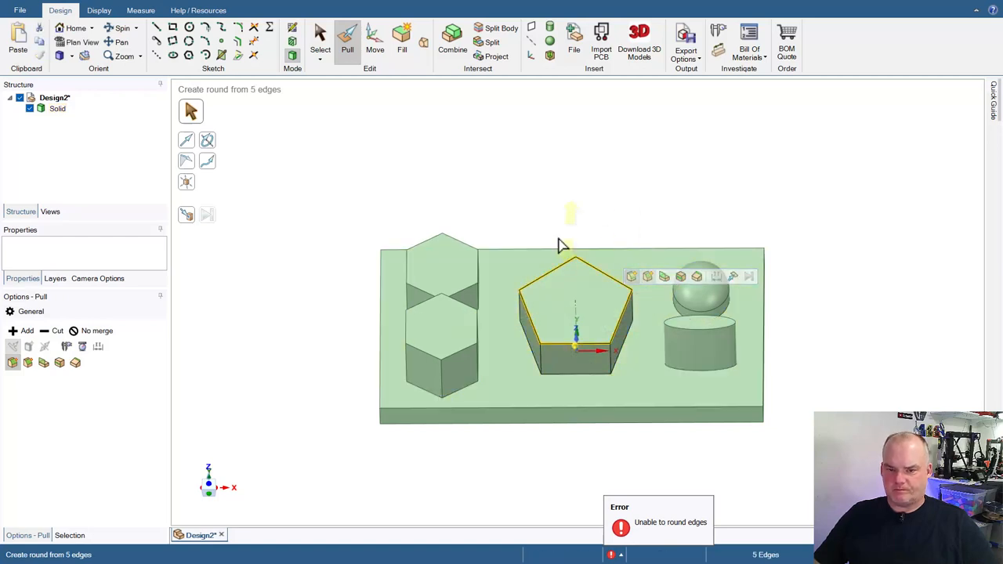
mouse_move(787, 260)
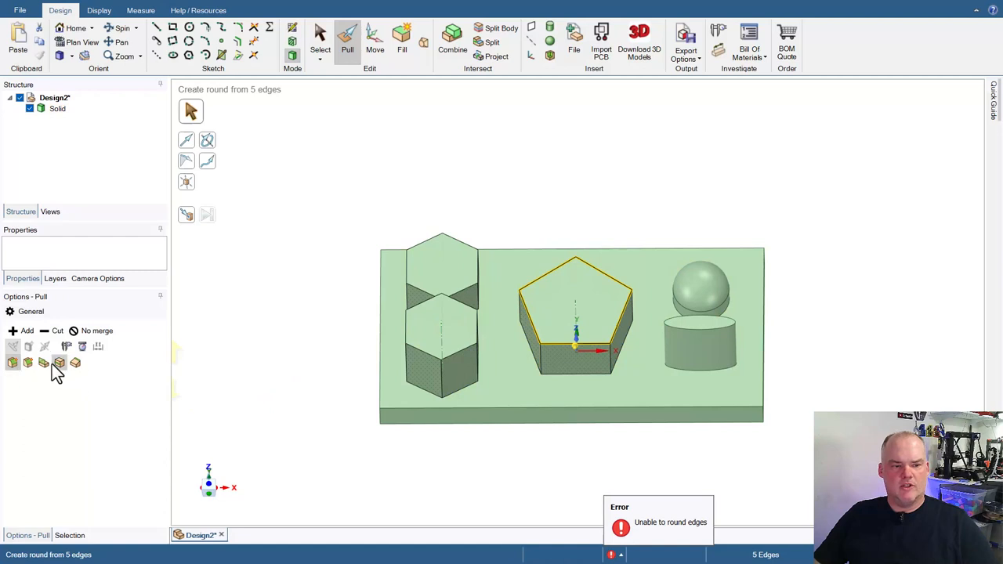
left_click(28, 362)
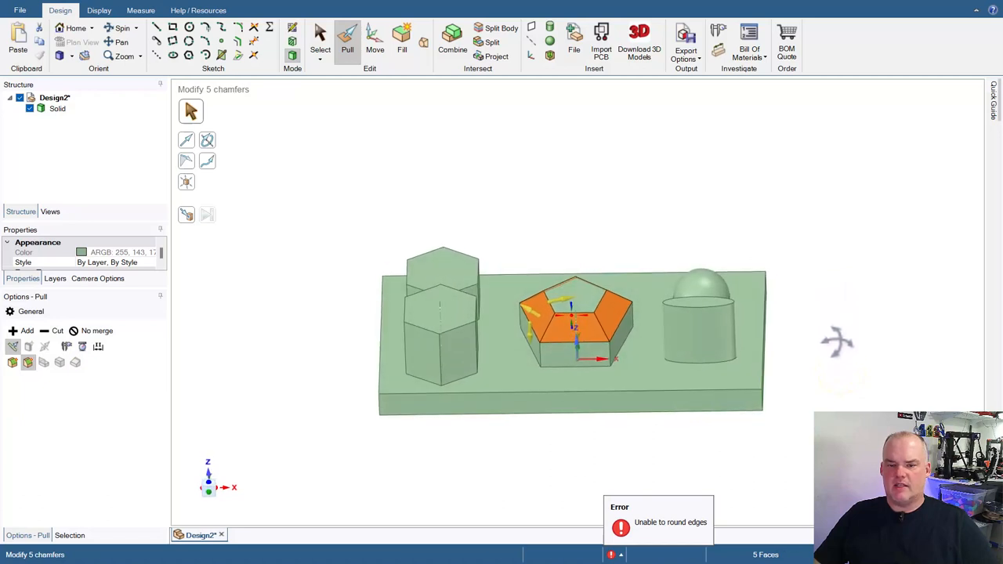
Step: Chamfer all five pentagon top edges evenly to about 2.4 mm
left_click(549, 325)
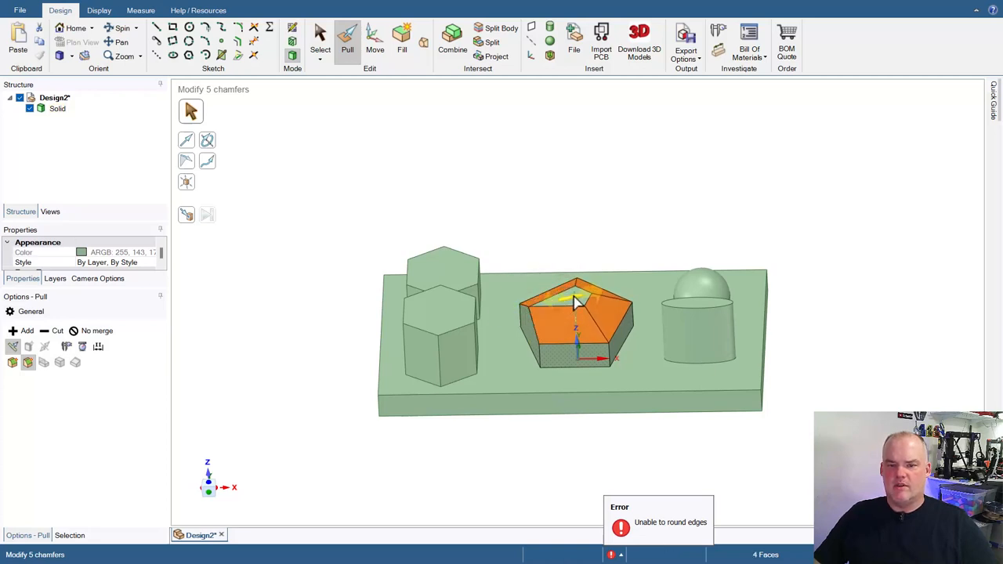
left_click(572, 301)
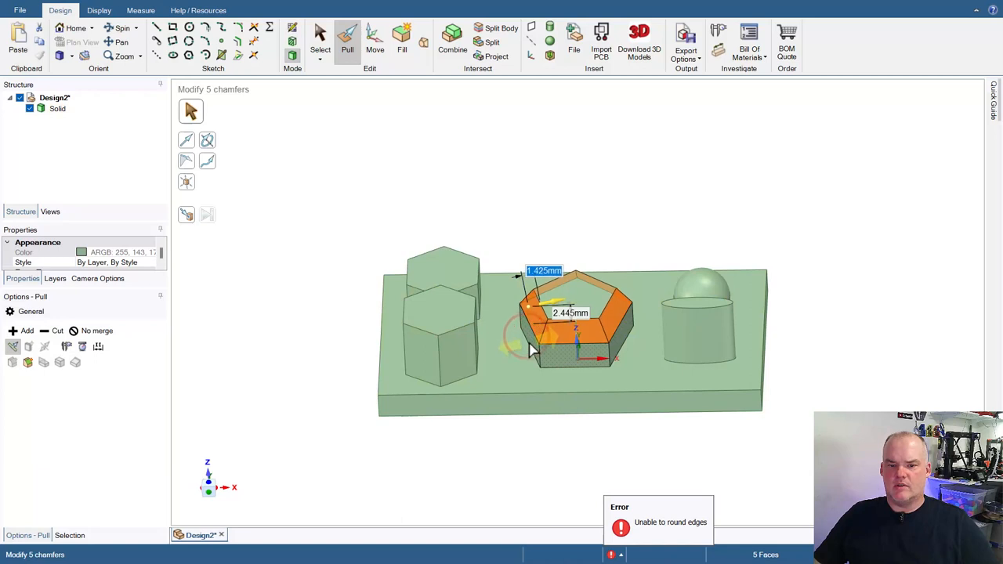
left_click(531, 332)
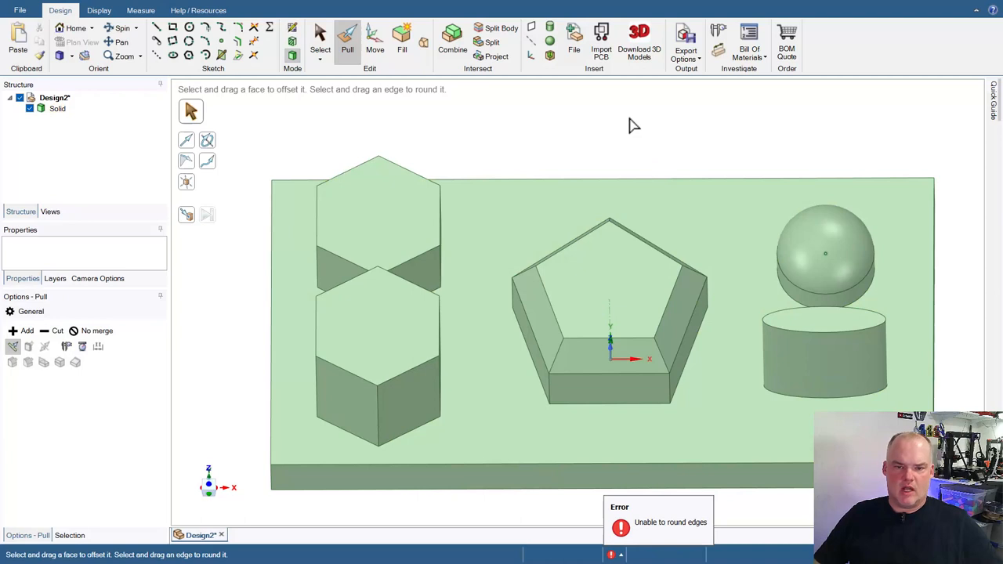
mouse_move(533, 160)
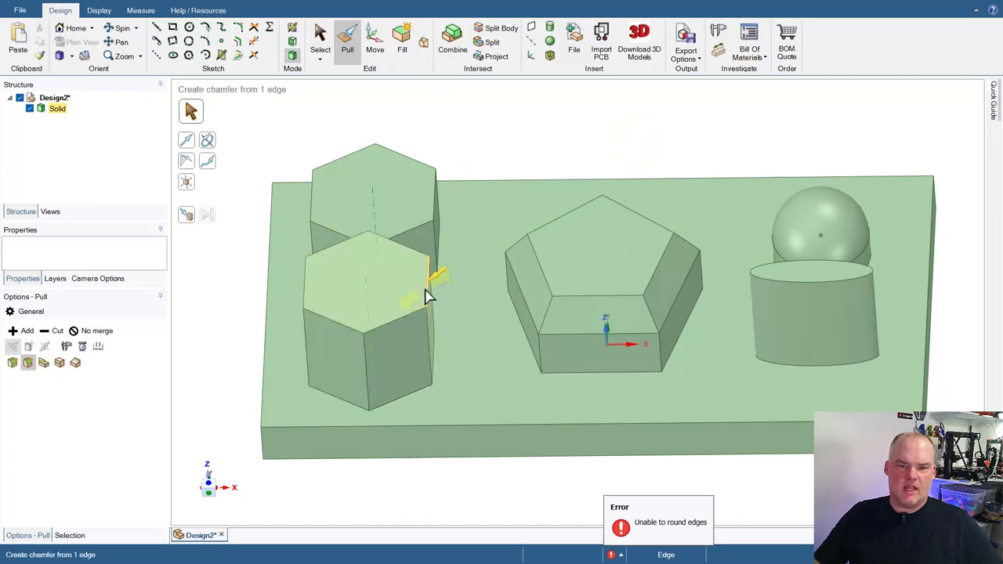
Step: Select the lower hexagon's six top edges and set the pull to Pivot Edge
left_click(373, 188)
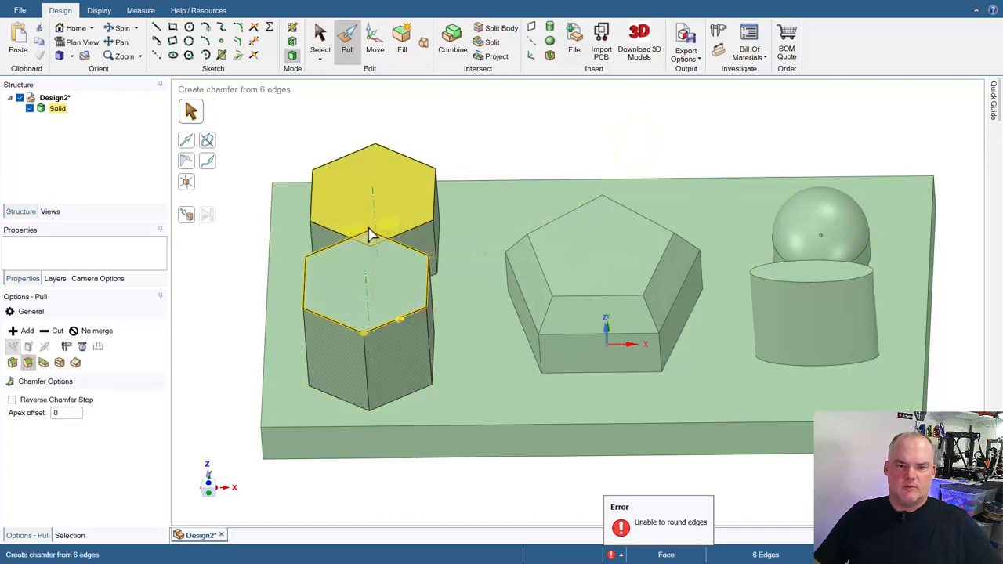
left_click(348, 344)
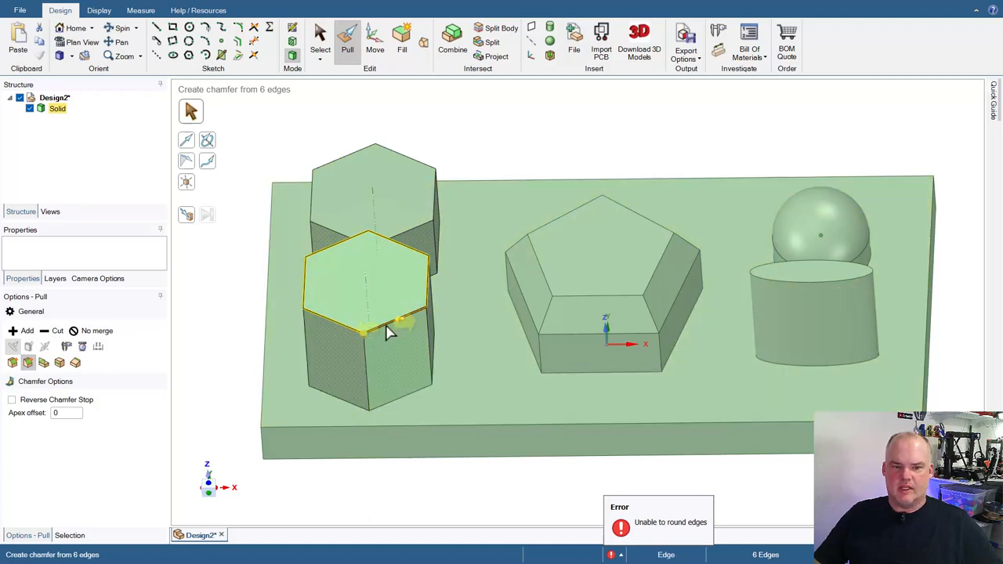
left_click(384, 325)
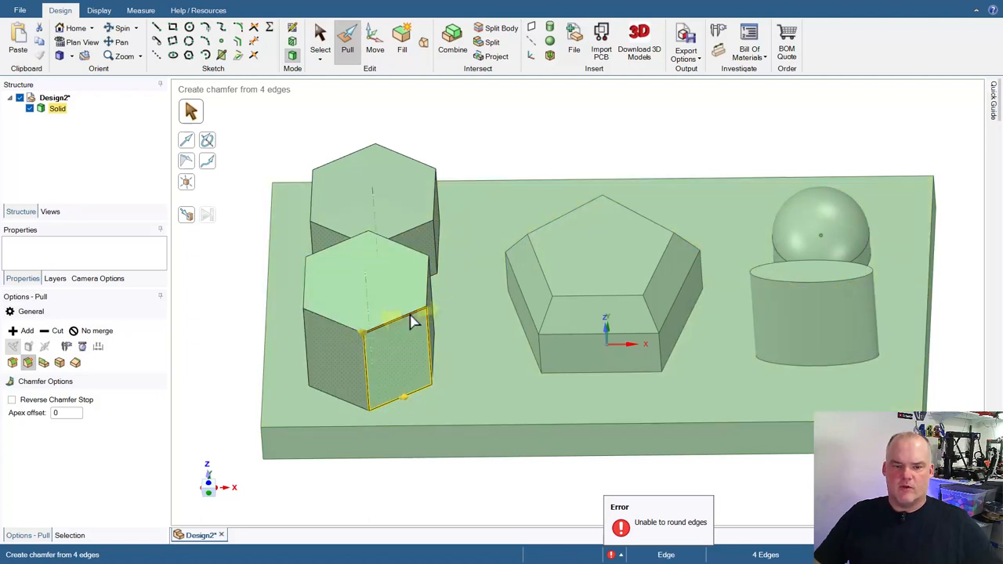
left_click(373, 274)
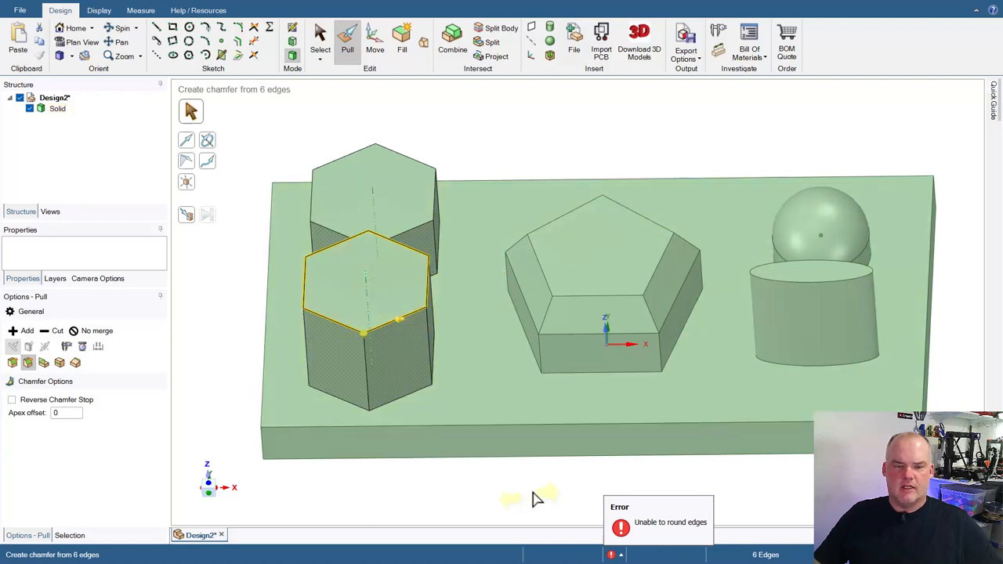
left_click(290, 357)
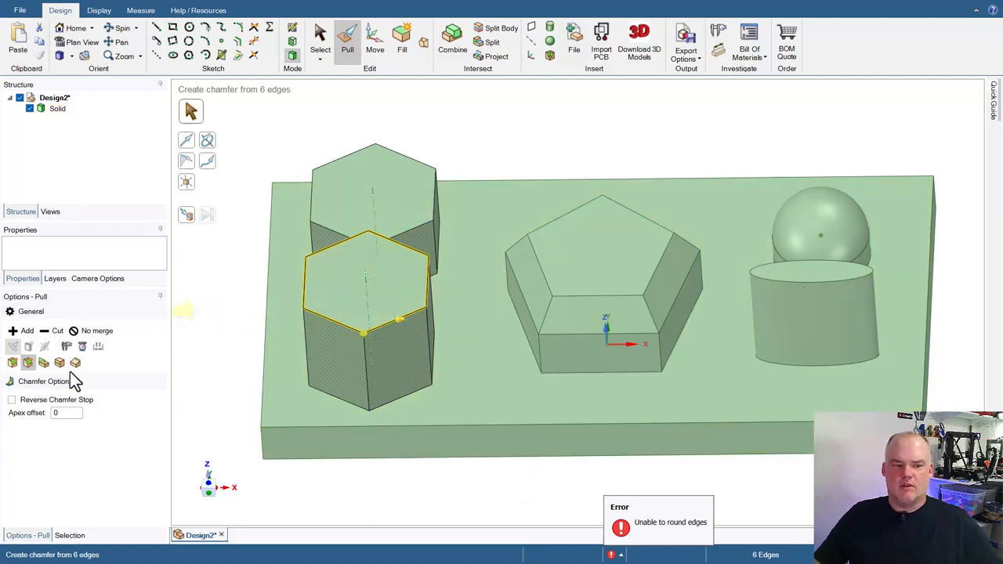
left_click(77, 362)
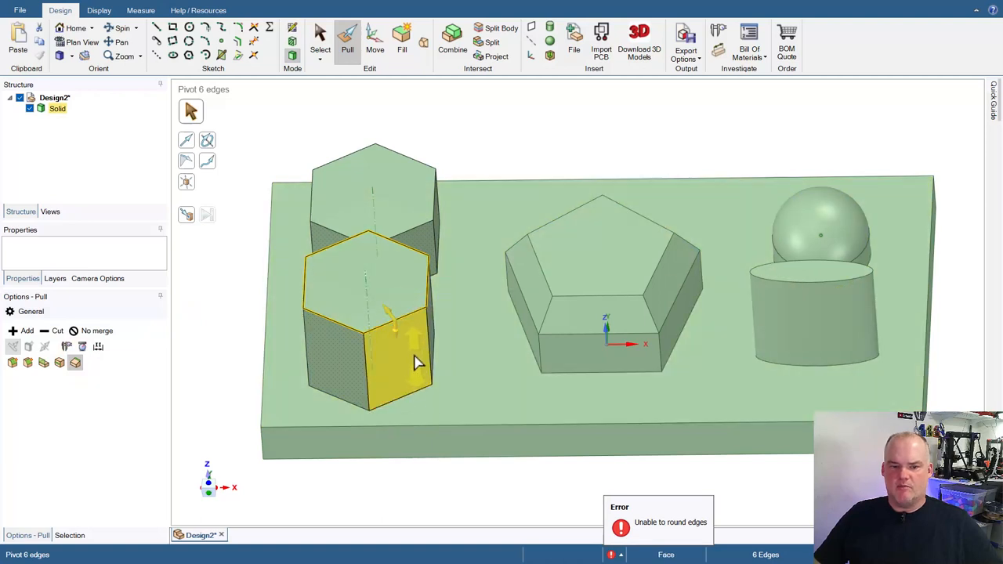
Step: Taper the lower hexagon's sides inward, leaving a small hexagonal top like a truncated pyramid
left_click(392, 314)
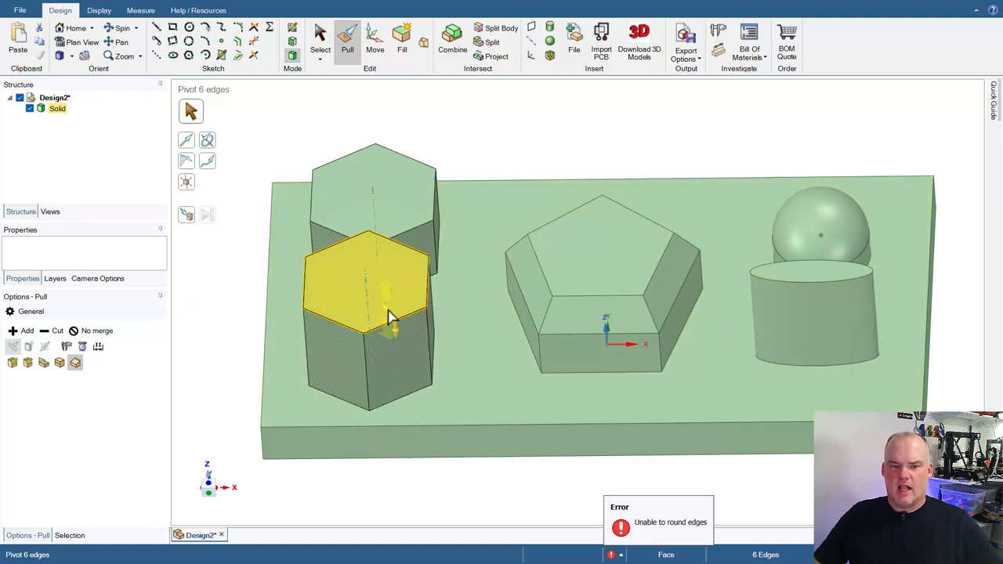
left_click_drag(389, 310, 392, 322)
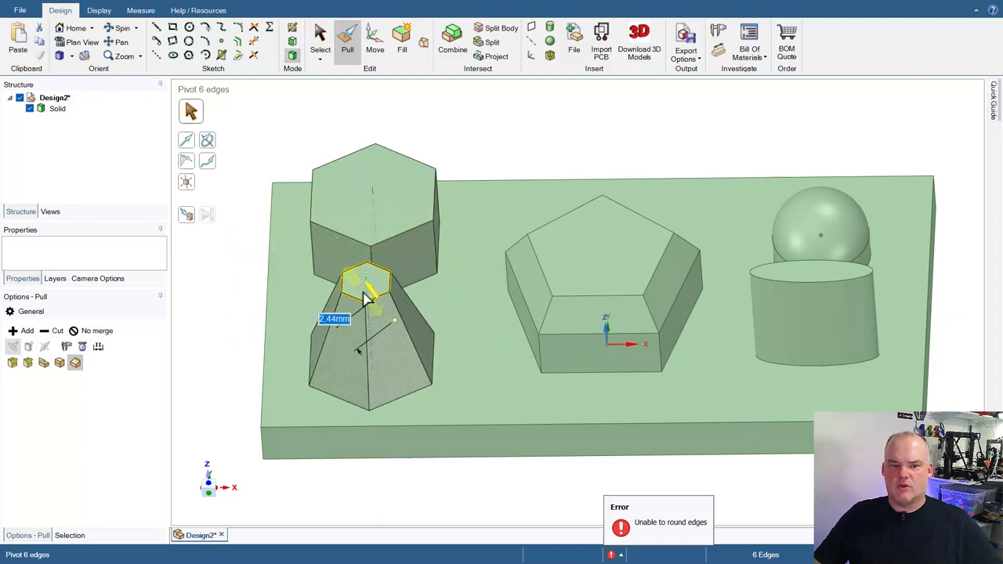
left_click_drag(369, 298, 368, 279)
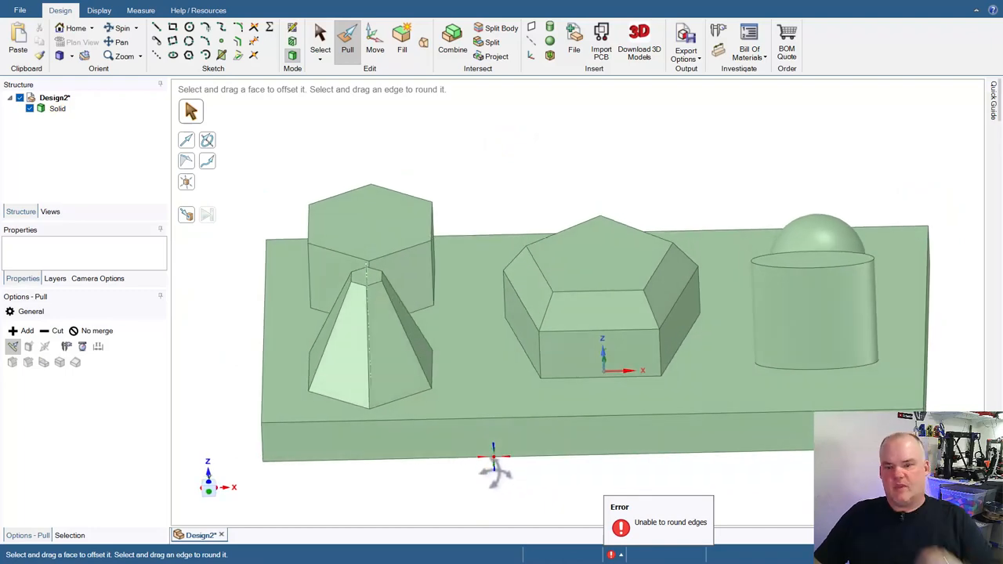
mouse_move(483, 182)
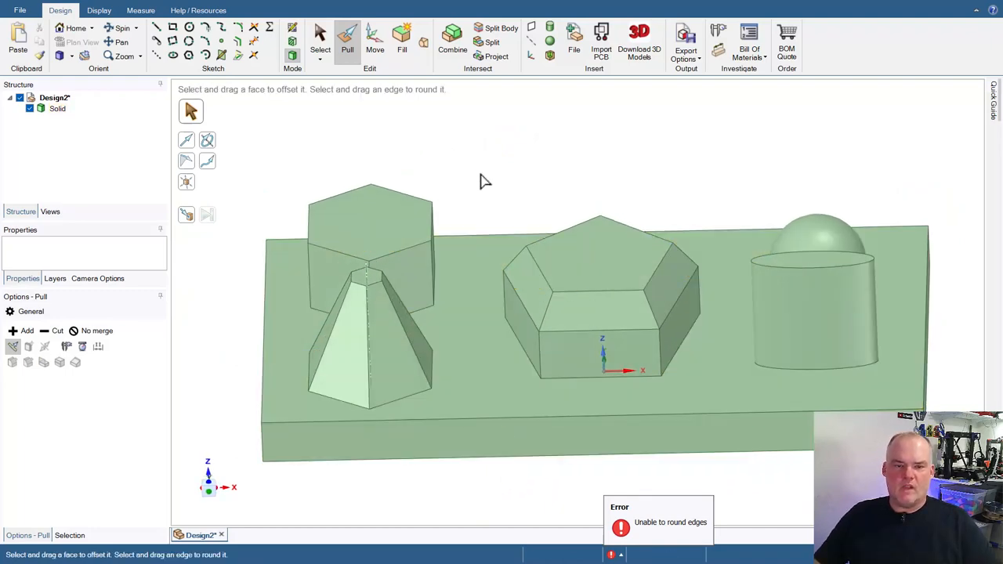
Step: Copy the upper hexagon's six top edges inward to place a smaller concentric hexagon outline
left_click(368, 207)
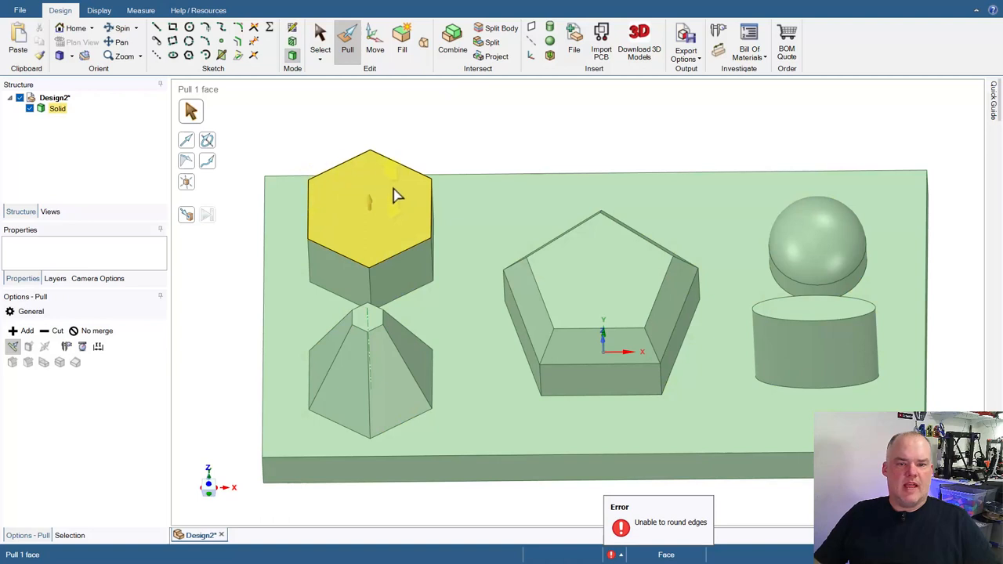
mouse_move(401, 210)
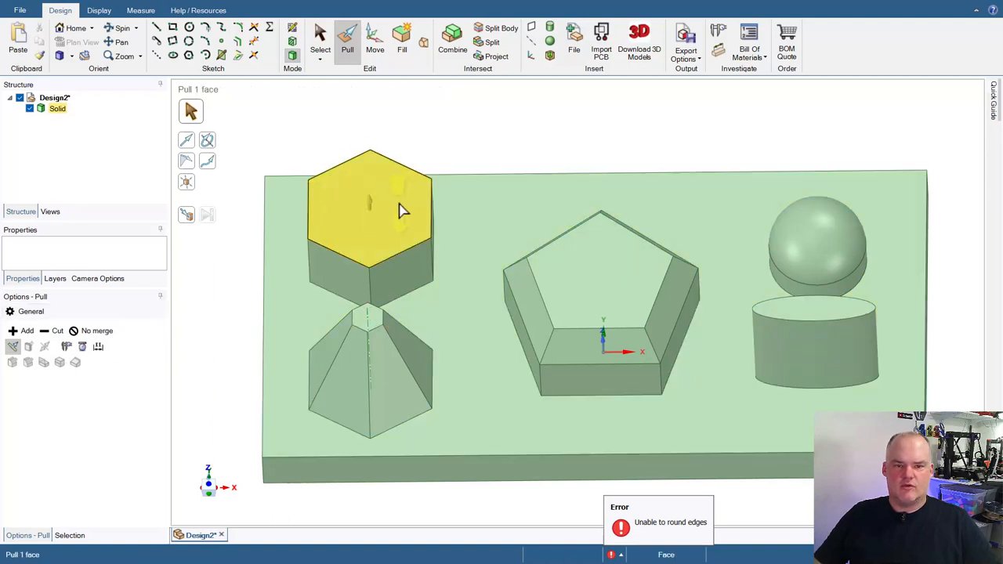
left_click(431, 198)
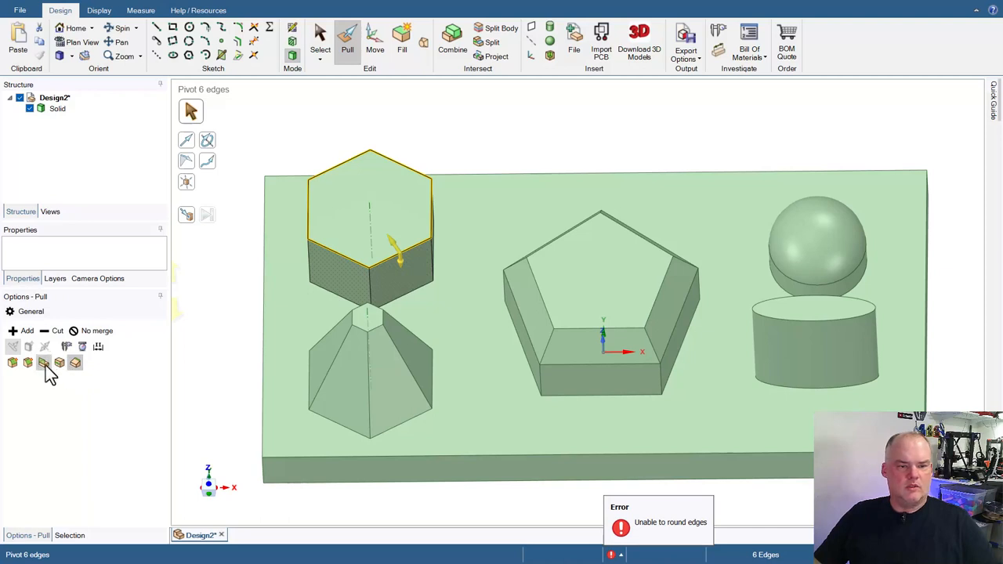
left_click(60, 362)
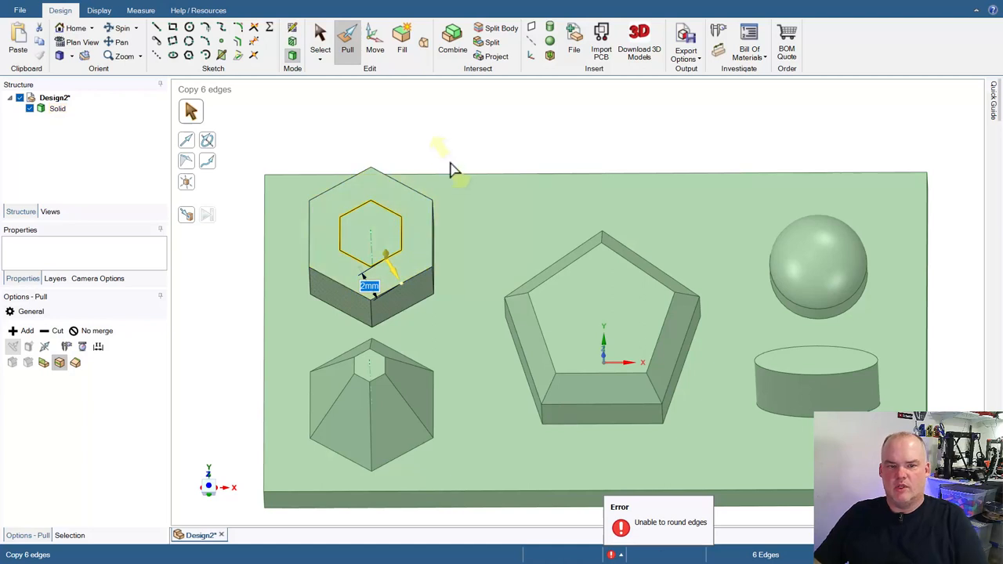
left_click(370, 217)
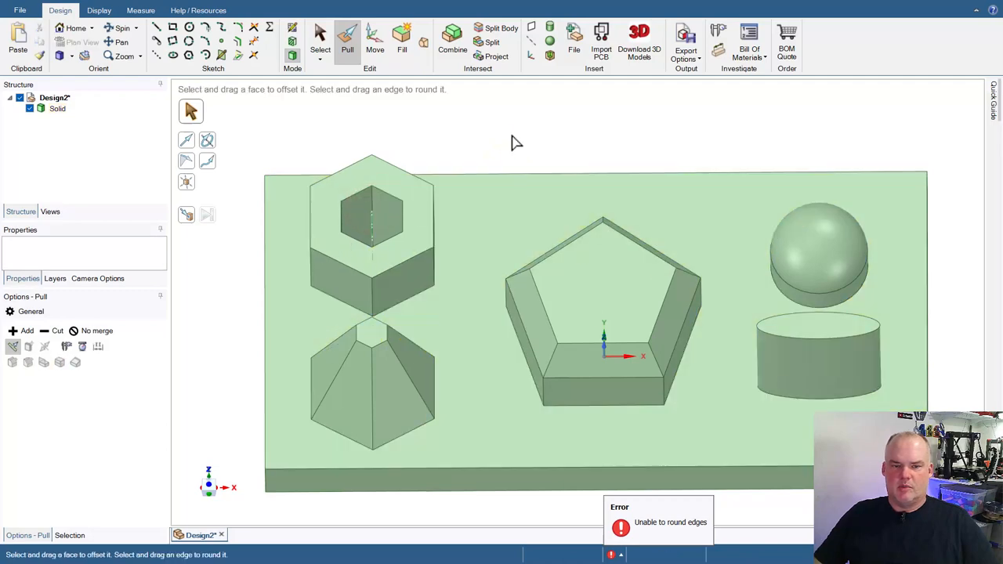
left_click(372, 212)
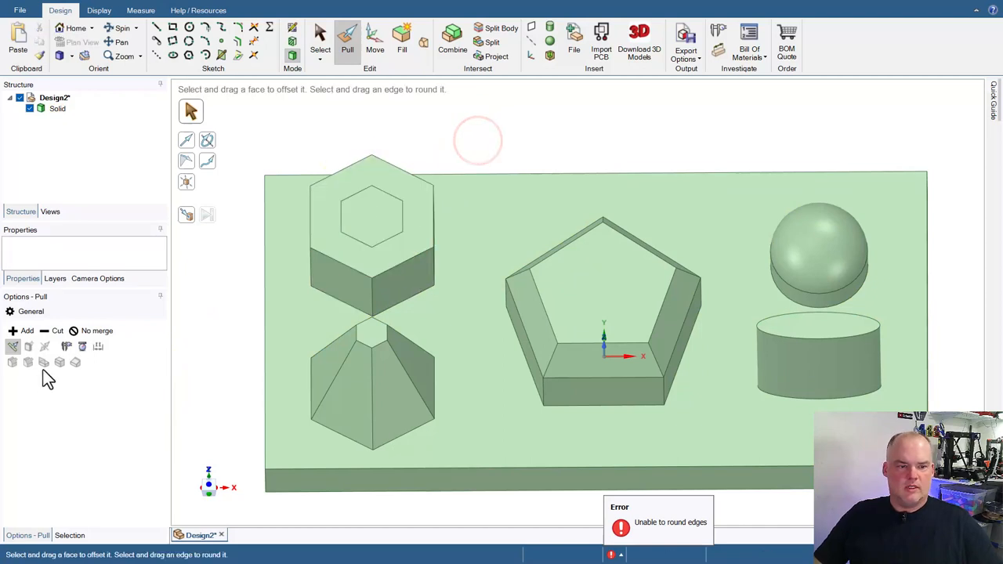
Step: Extrude the inner hexagon on the boss top upward into a thin hexagonal surface
left_click(373, 216)
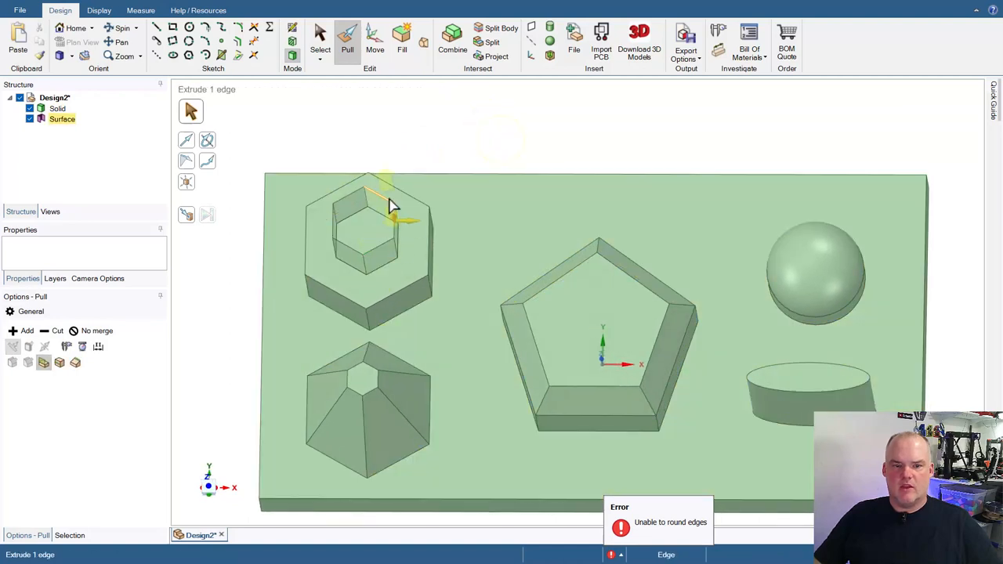
left_click(348, 259)
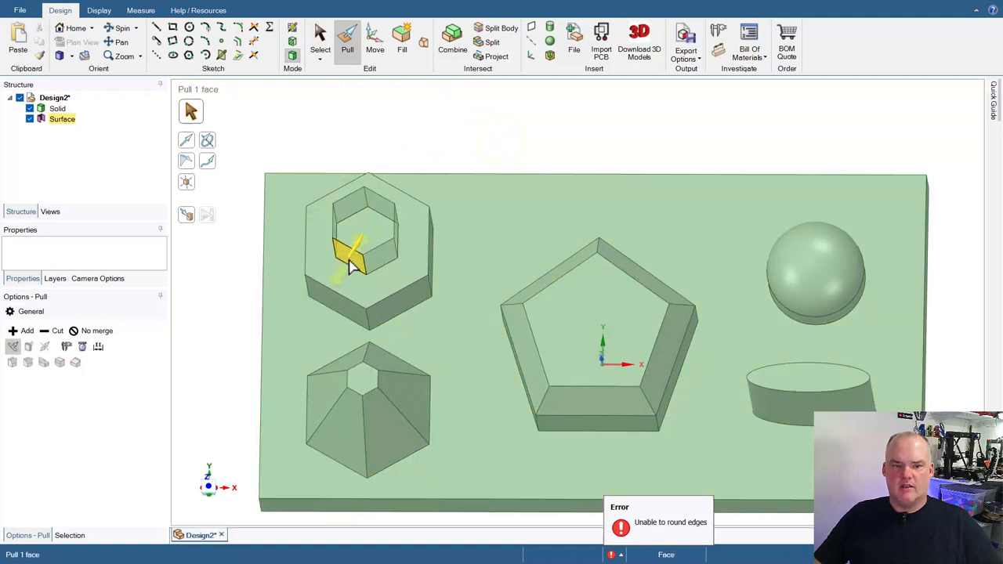
left_click(368, 244)
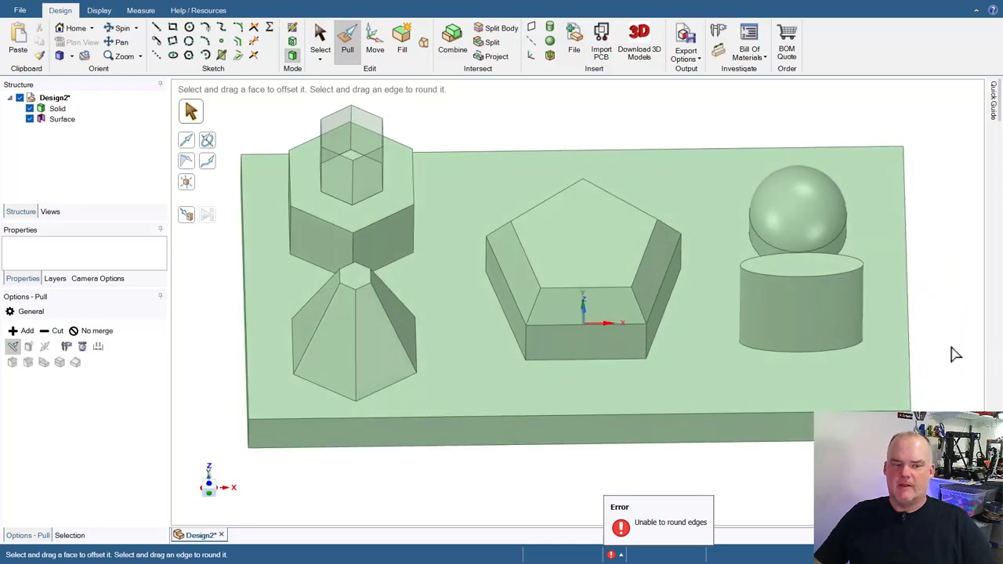
Step: Select the small hexagon face atop the cone for an Up To pull
left_click(655, 263)
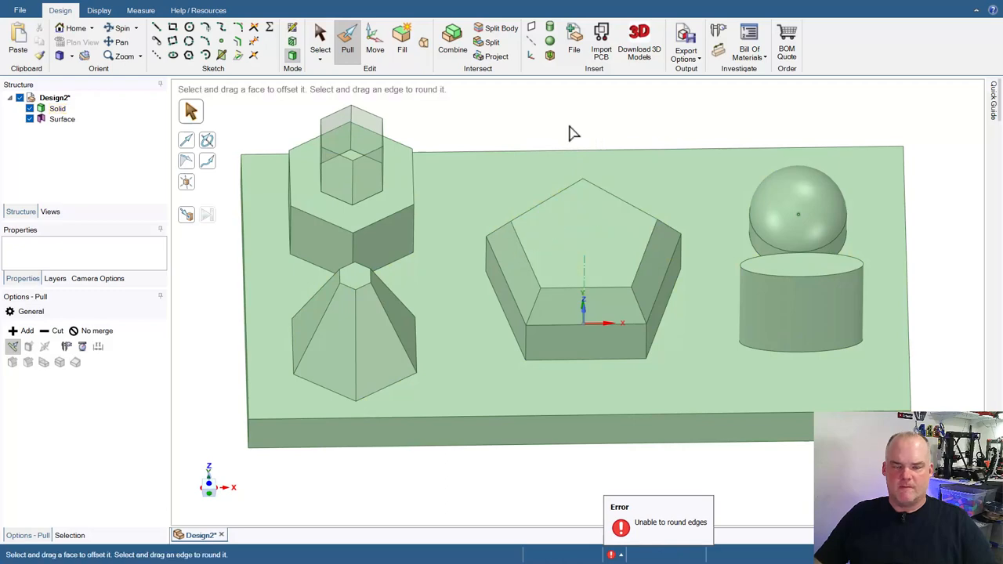
left_click(322, 243)
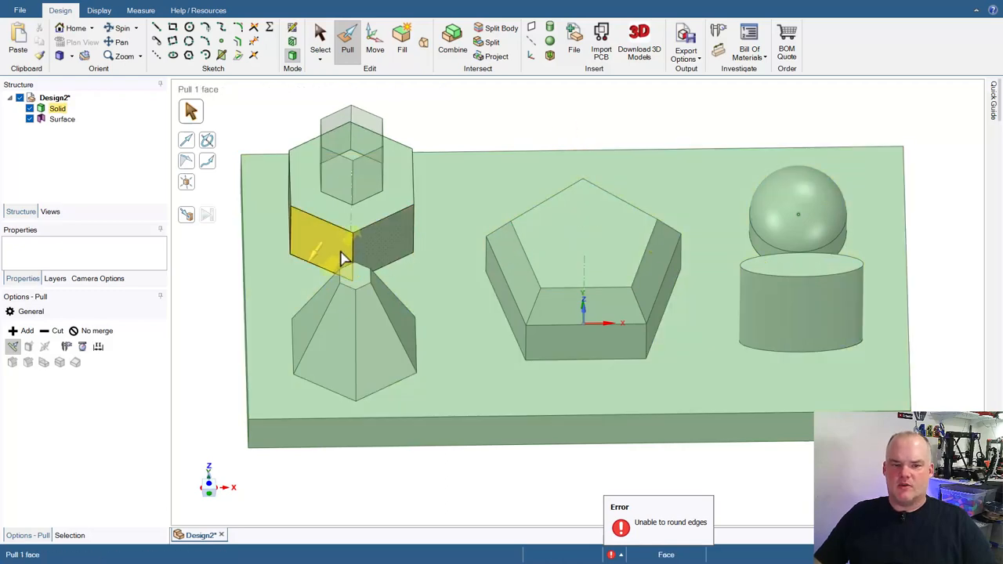
left_click(353, 275)
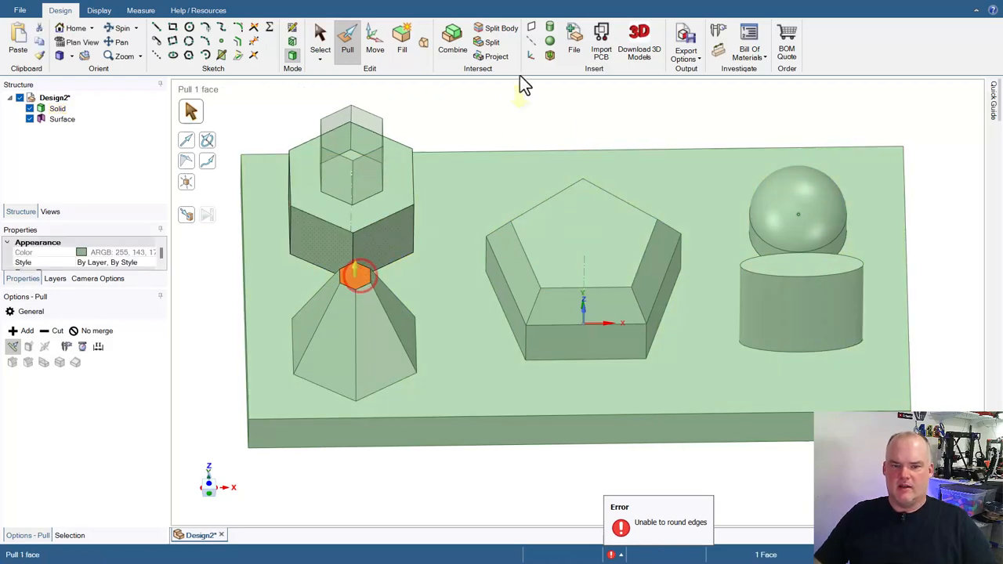
left_click(584, 235)
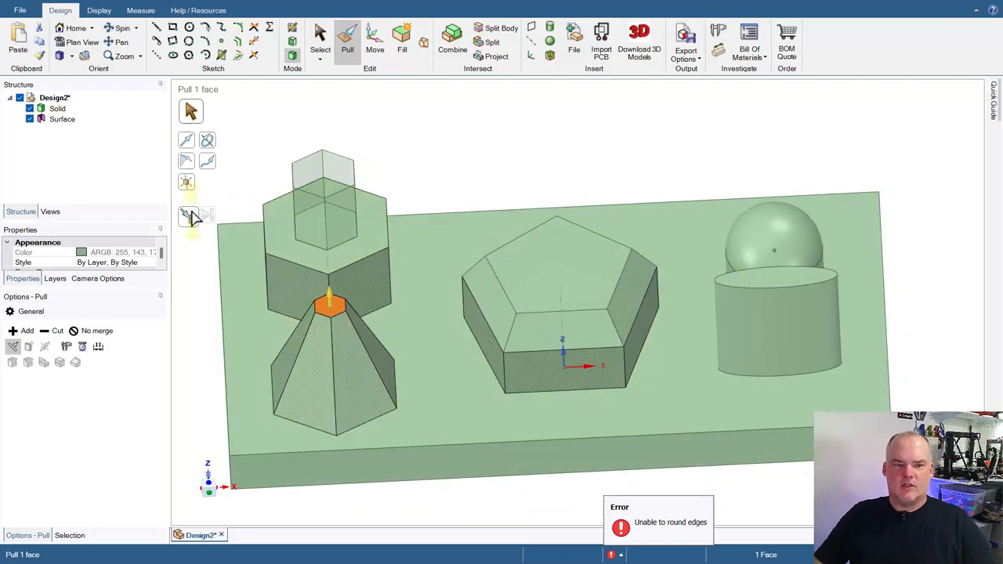
mouse_move(191, 217)
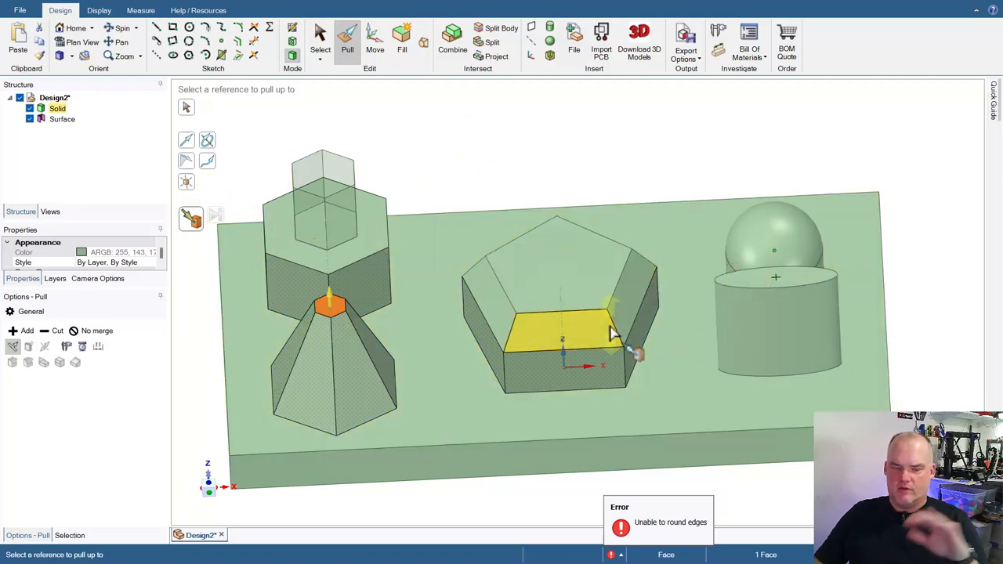
Step: Try the pentagon top and bevel as references, then use the hexagon boss face as the Up To target
left_click(471, 282)
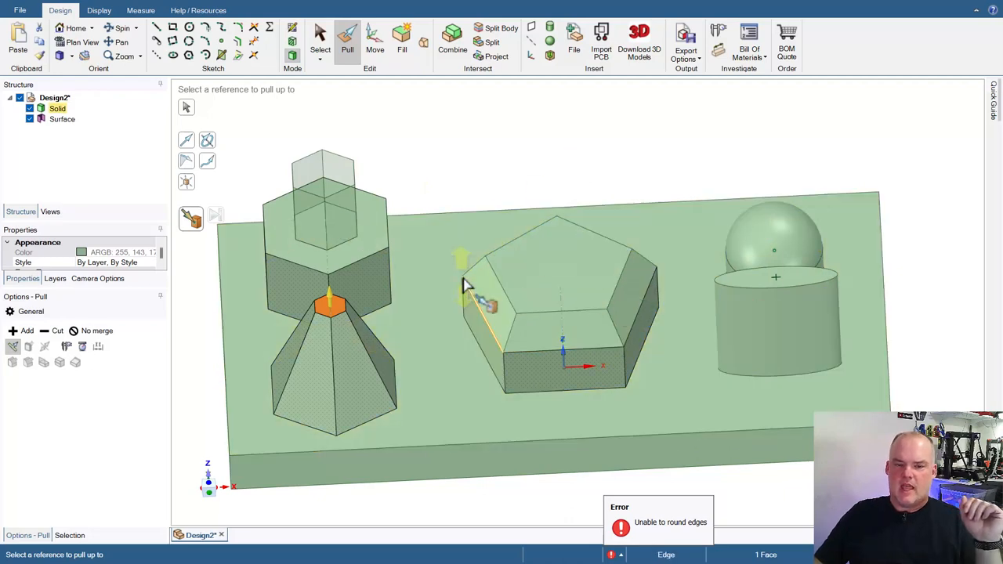
left_click(486, 305)
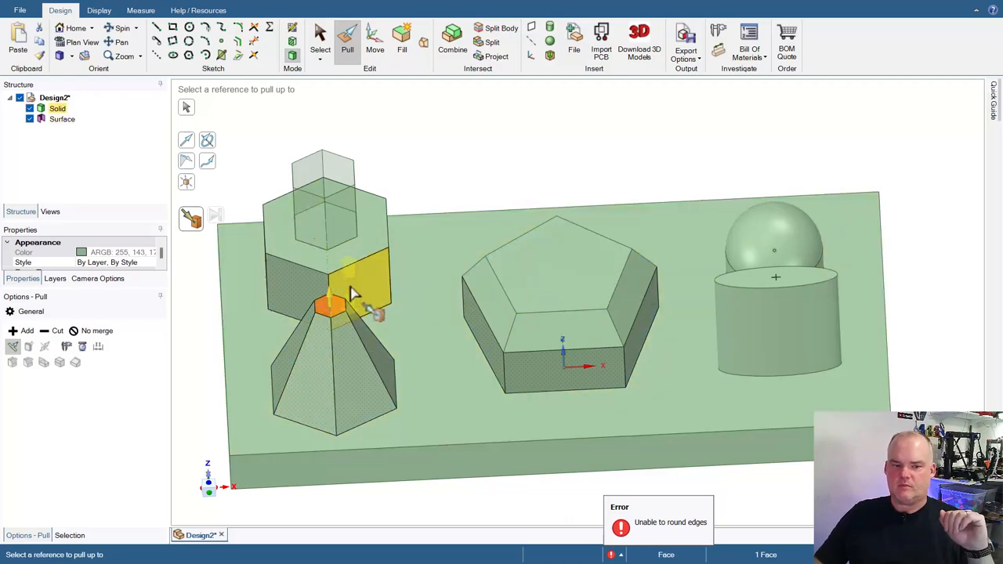
left_click(551, 267)
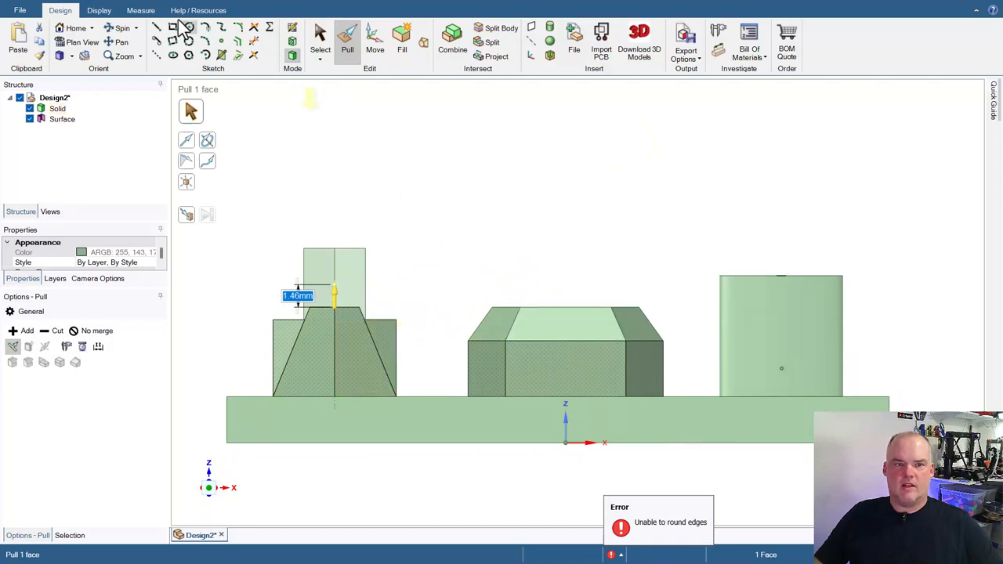
Step: View the model square-on from the side to compare the cone top with the pentagon bevel height
left_click(157, 53)
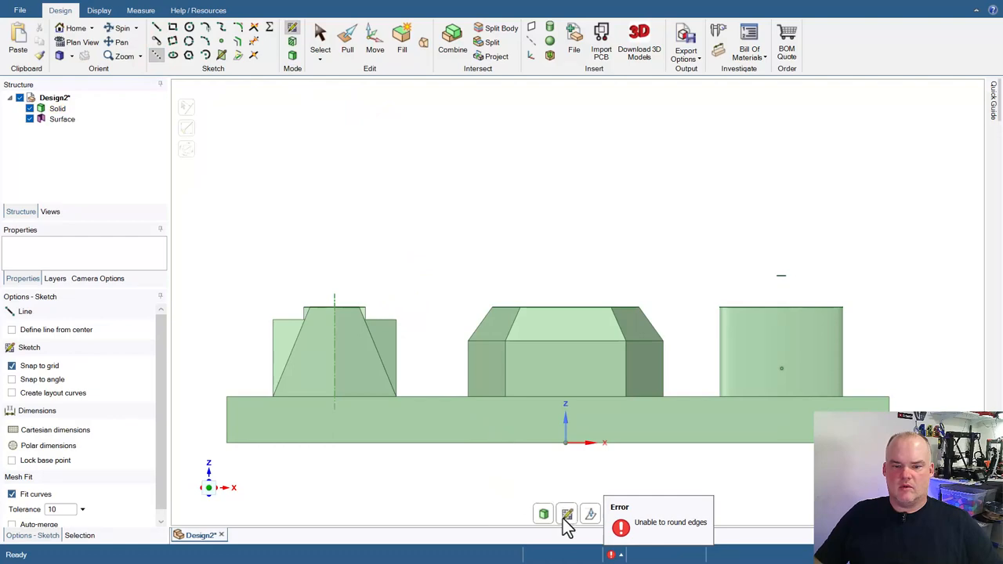
left_click(568, 514)
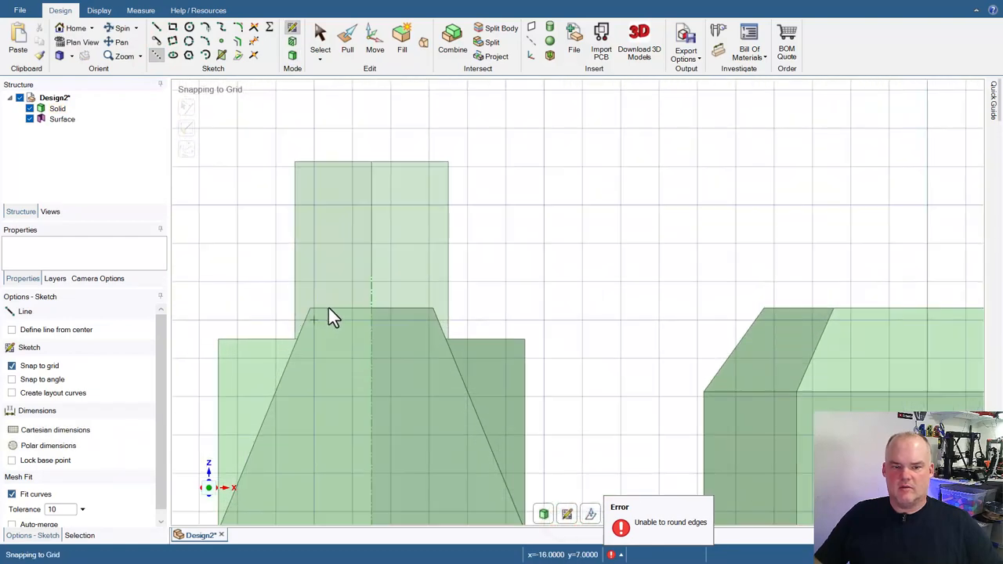
mouse_move(881, 323)
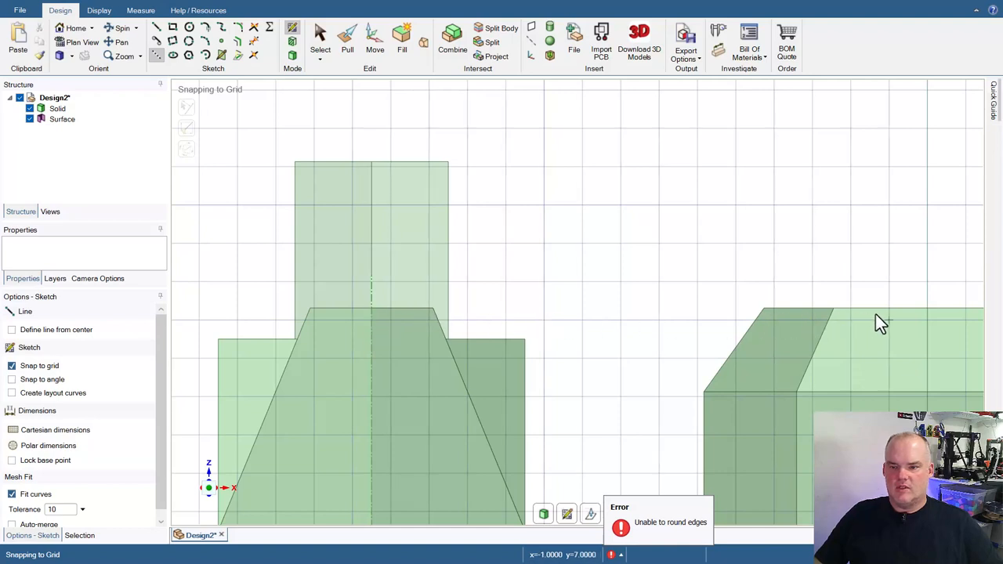
mouse_move(803, 320)
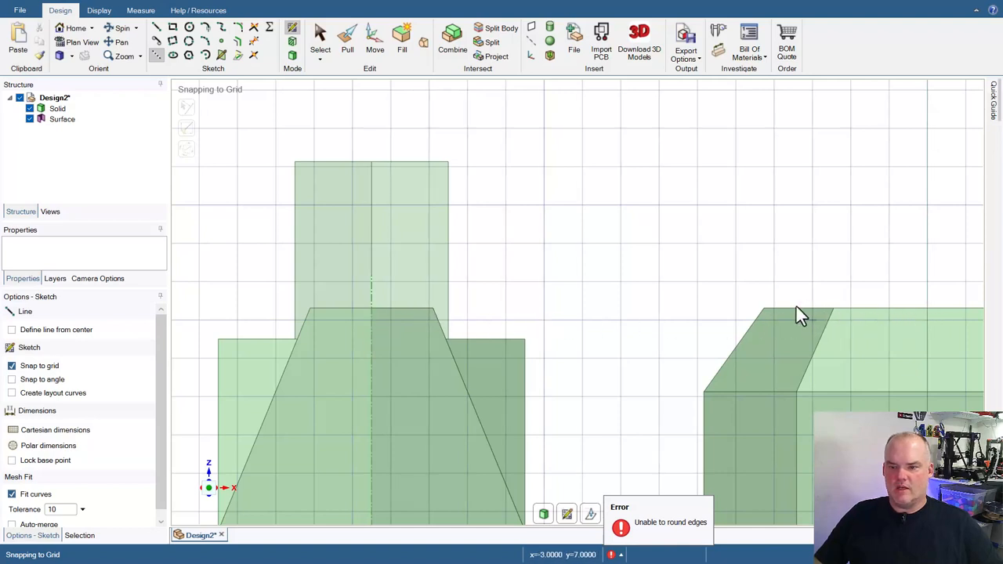
mouse_move(368, 321)
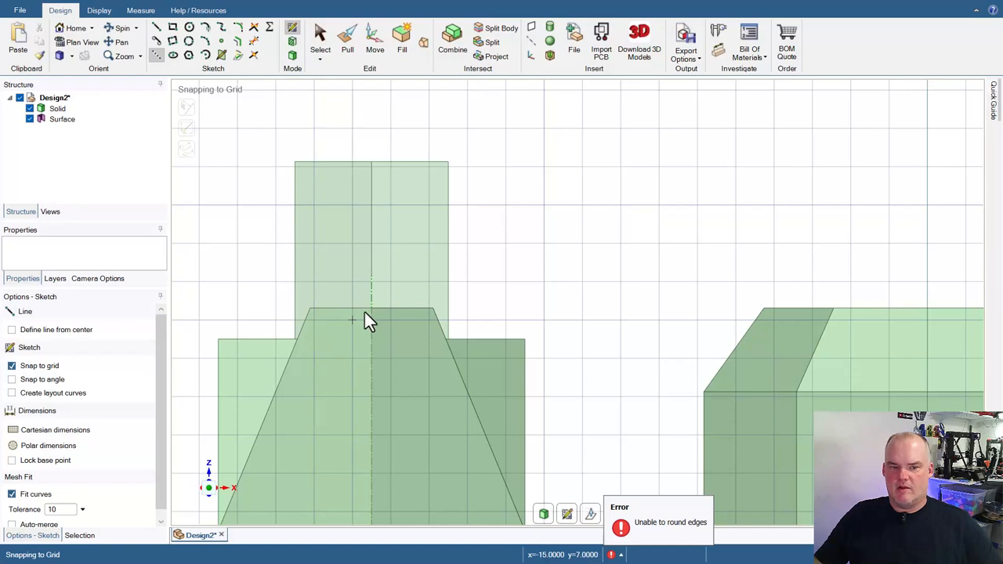
mouse_move(769, 323)
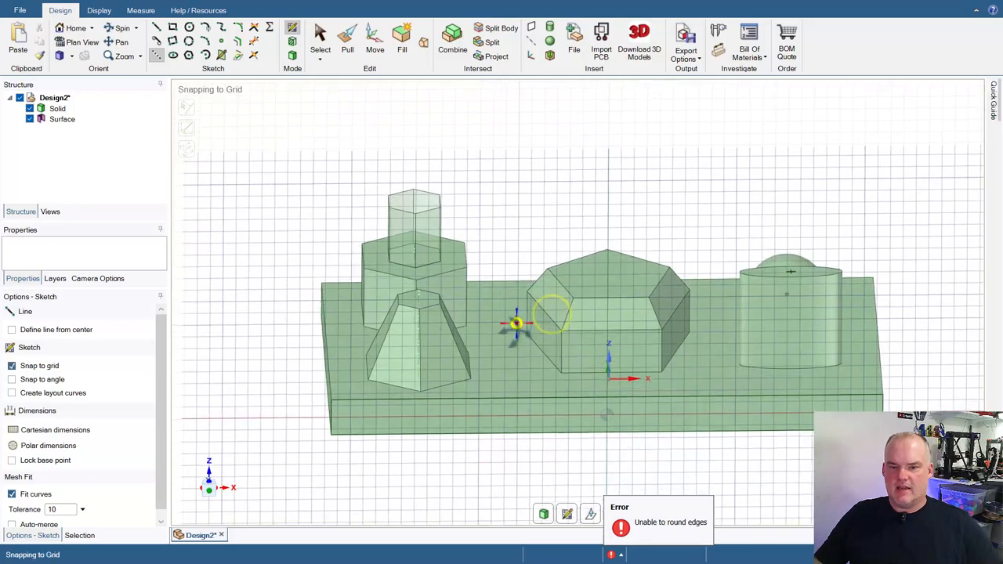
left_click(611, 254)
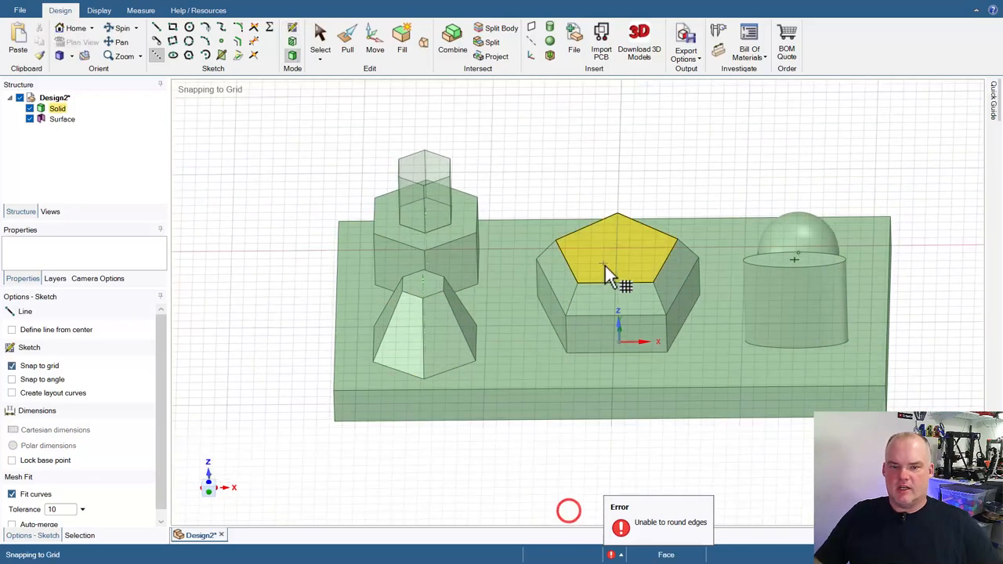
left_click(83, 42)
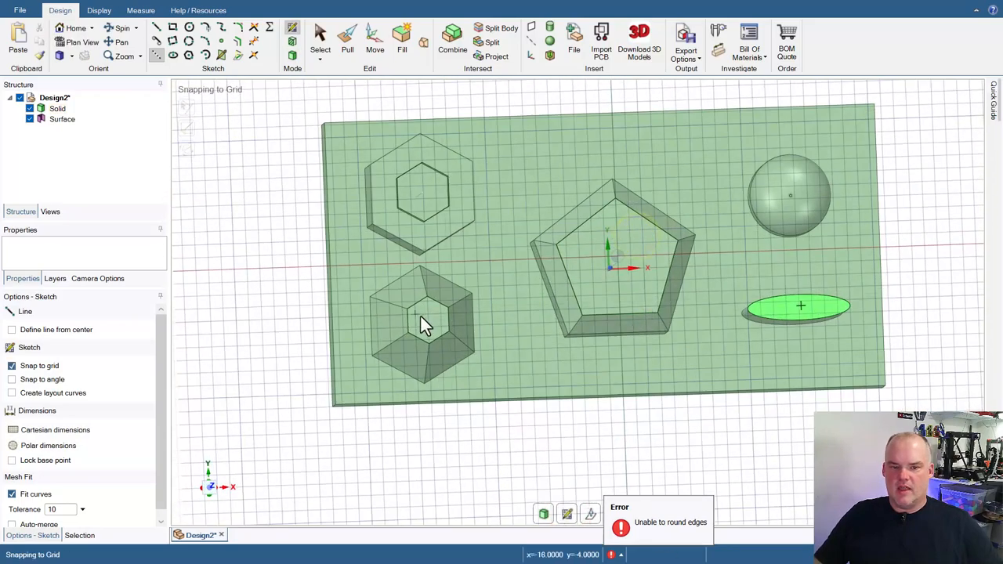
mouse_move(451, 324)
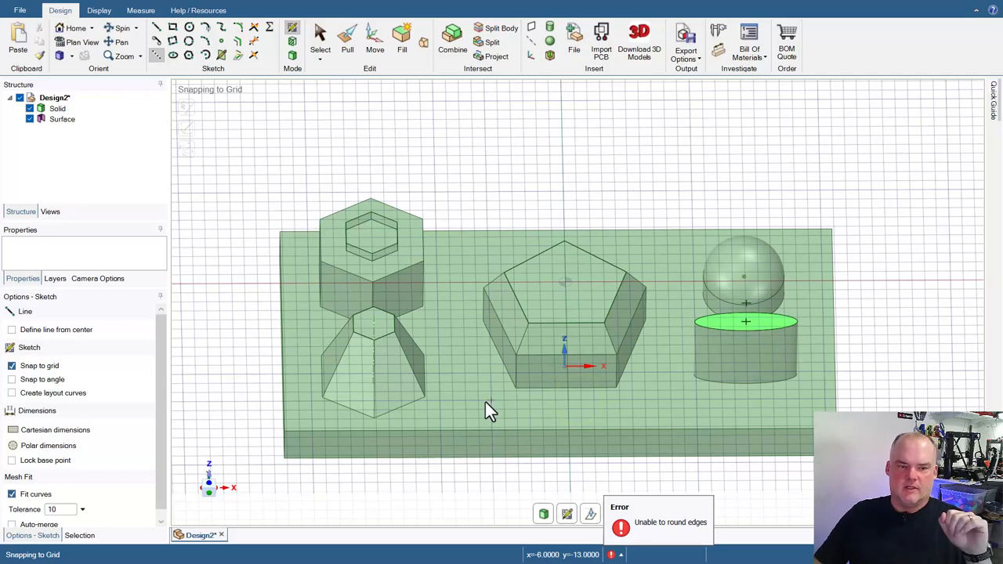
mouse_move(874, 269)
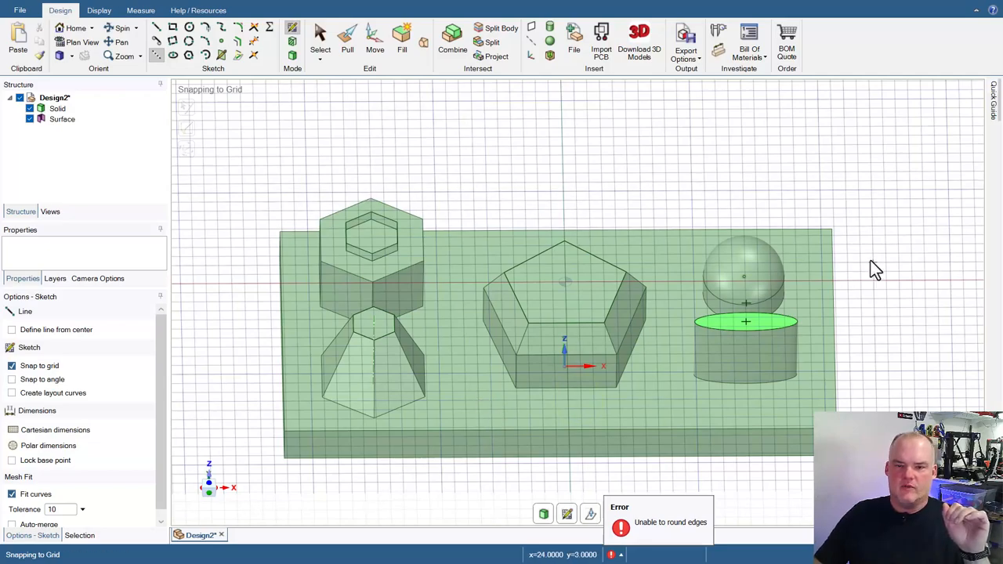